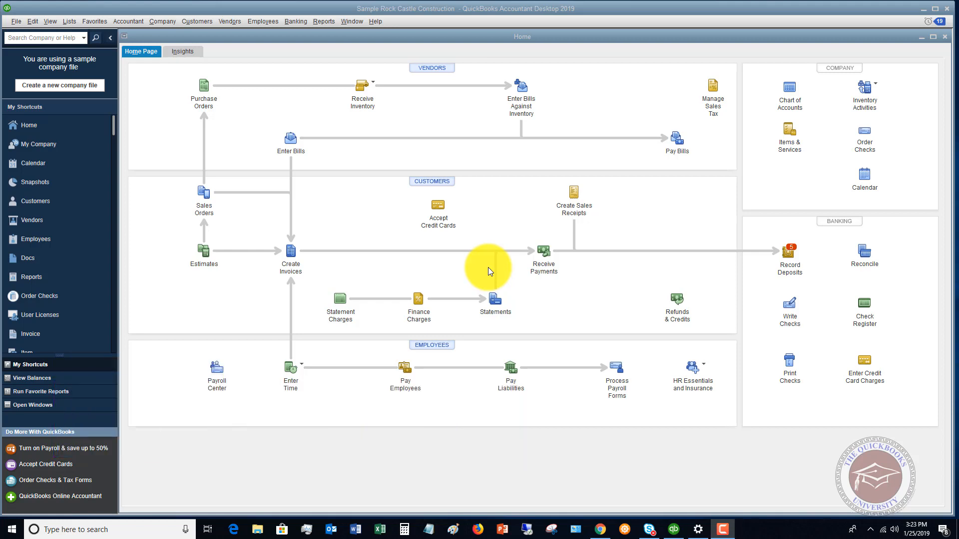
{"action": "mouse_move", "coordinate": [291, 140]}
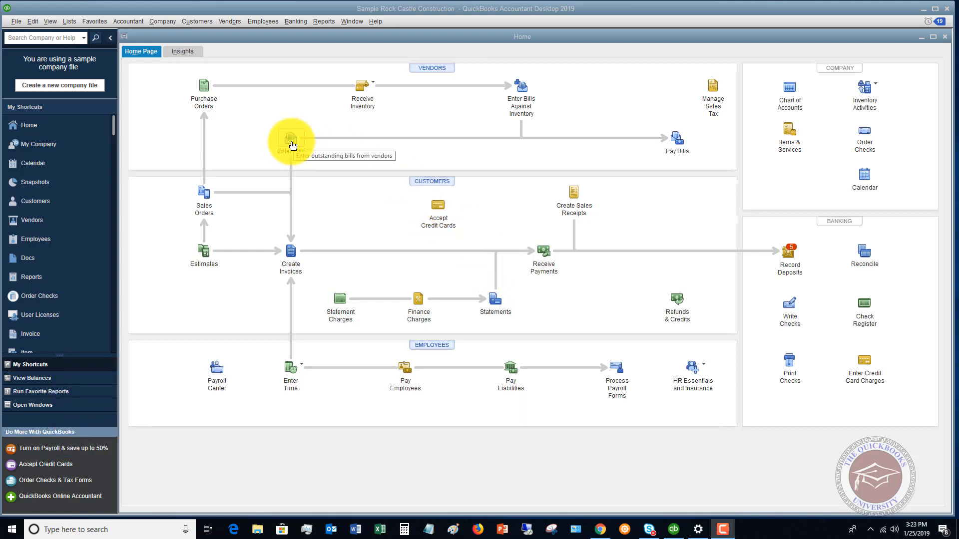
- Start a new vendor bill from the Enter Bills task on the Home page
{"action": "left_click", "coordinate": [291, 141]}
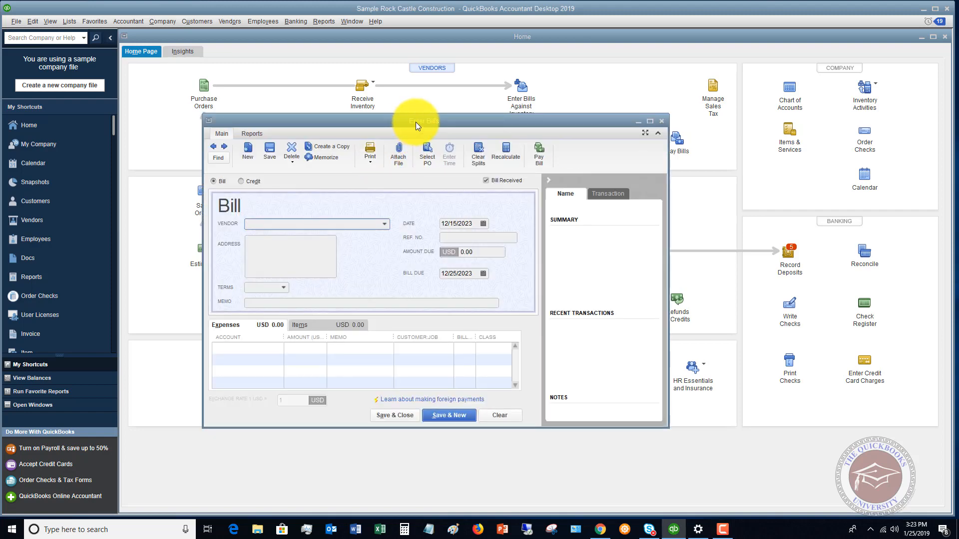
- Maximize the blank Bill form so it fills the workspace
{"action": "left_click", "coordinate": [649, 121]}
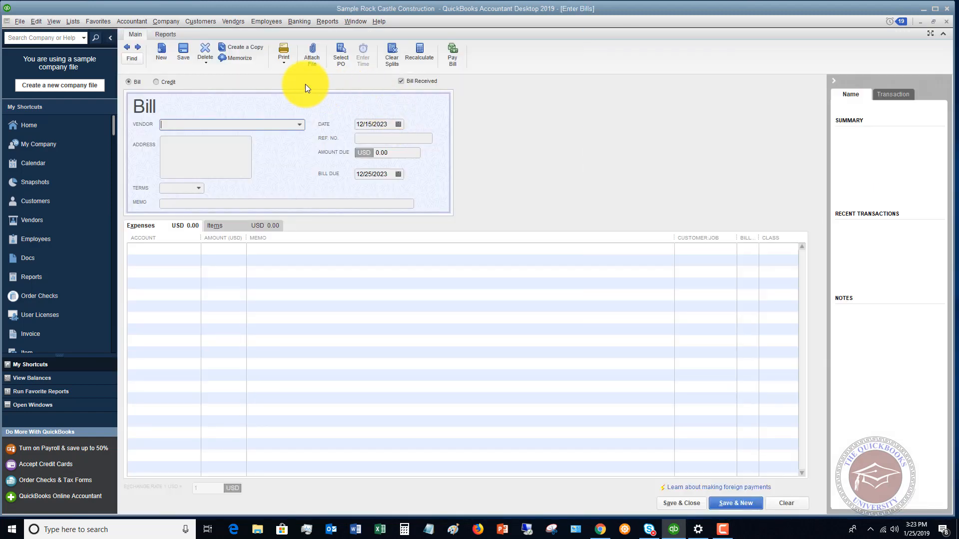
{"action": "mouse_move", "coordinate": [279, 85]}
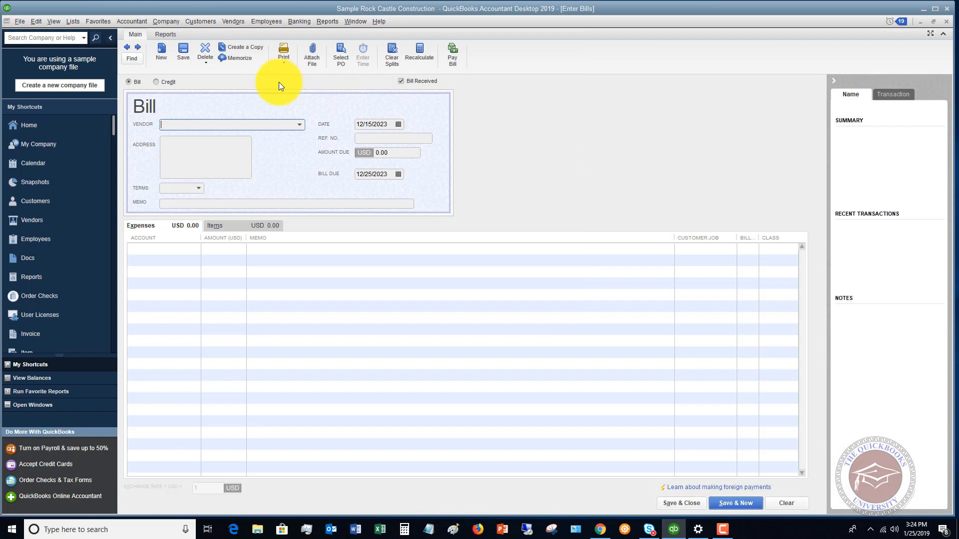
{"action": "mouse_move", "coordinate": [268, 95]}
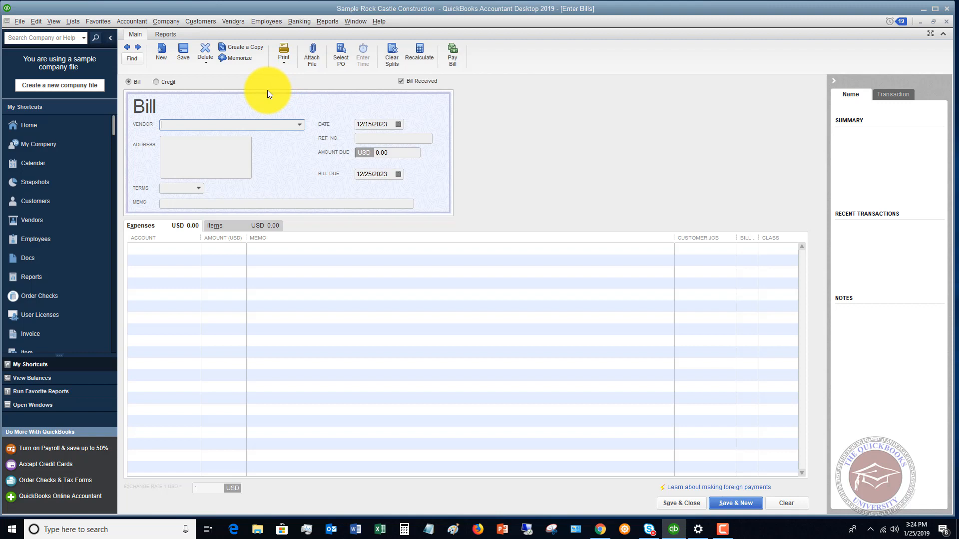
{"action": "mouse_move", "coordinate": [274, 94]}
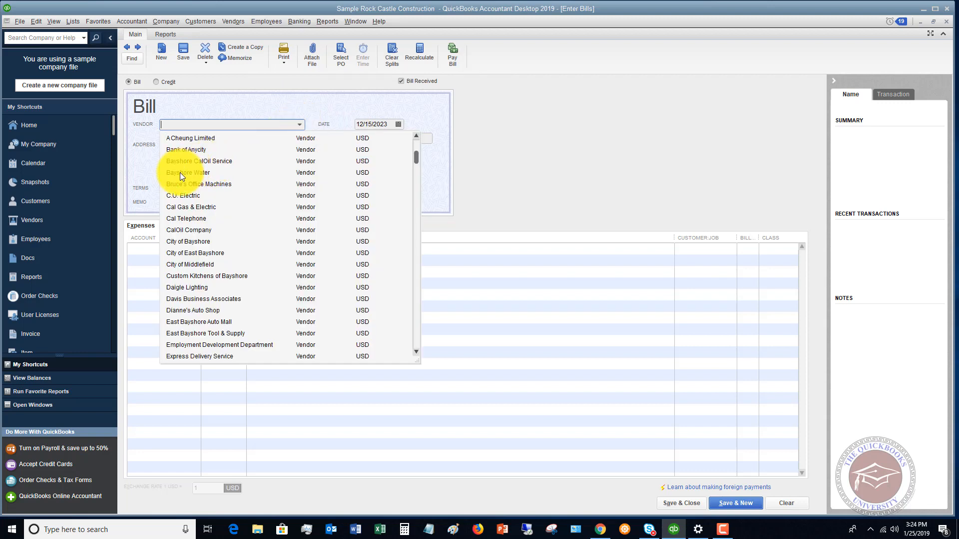
- Make the bill from Bayshore Water with Ref. No. 1234 and Amount Due 75.00
{"action": "left_click", "coordinate": [189, 172]}
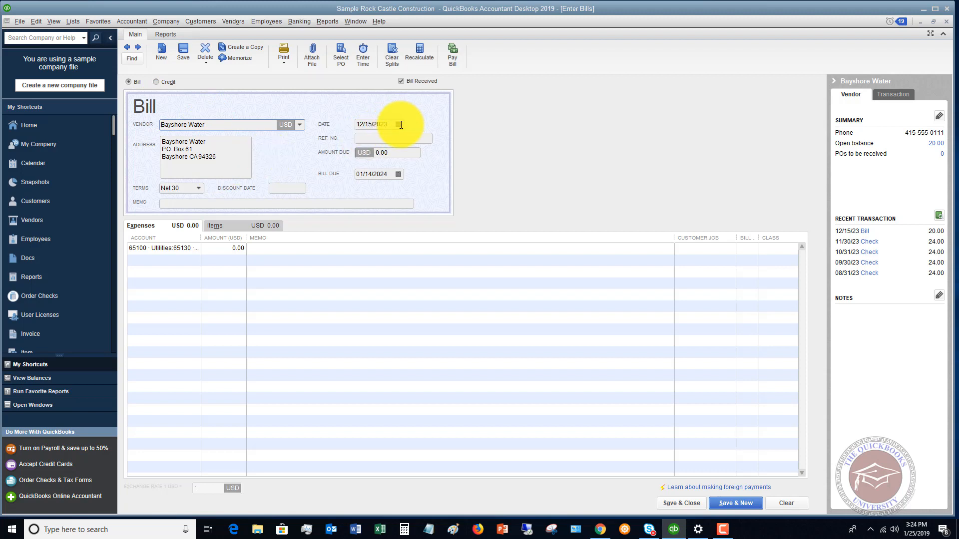
{"action": "left_click", "coordinate": [394, 138]}
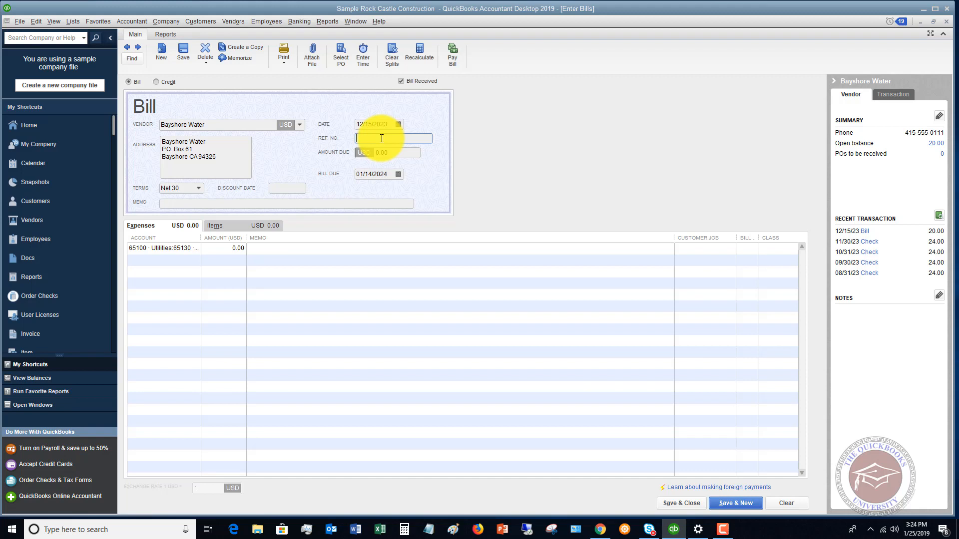
{"action": "type", "text": "1234"}
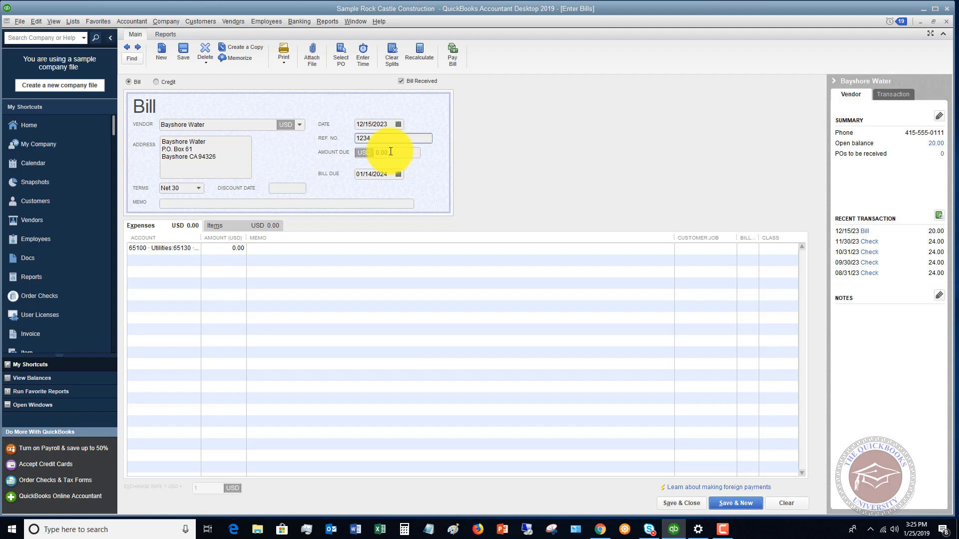
{"action": "left_click", "coordinate": [389, 152]}
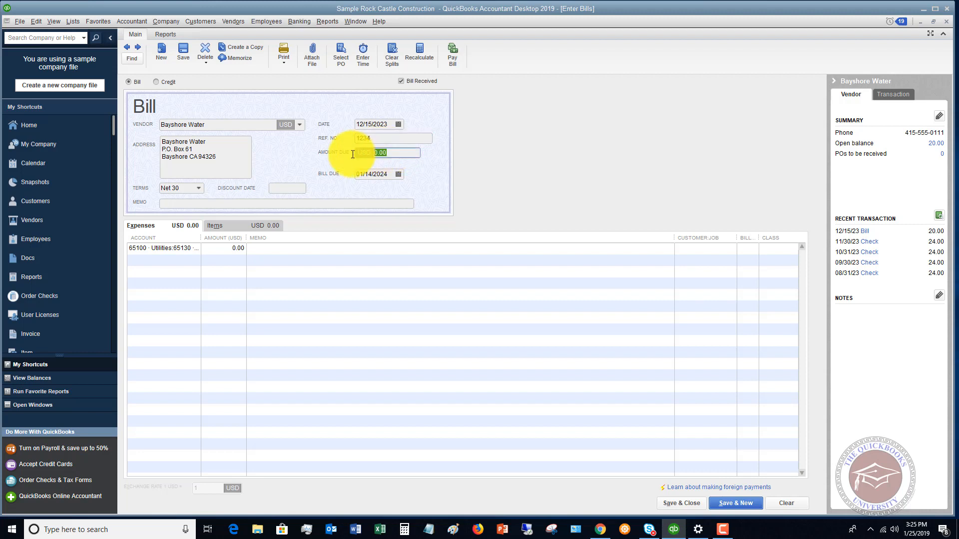
{"action": "type", "text": "75"}
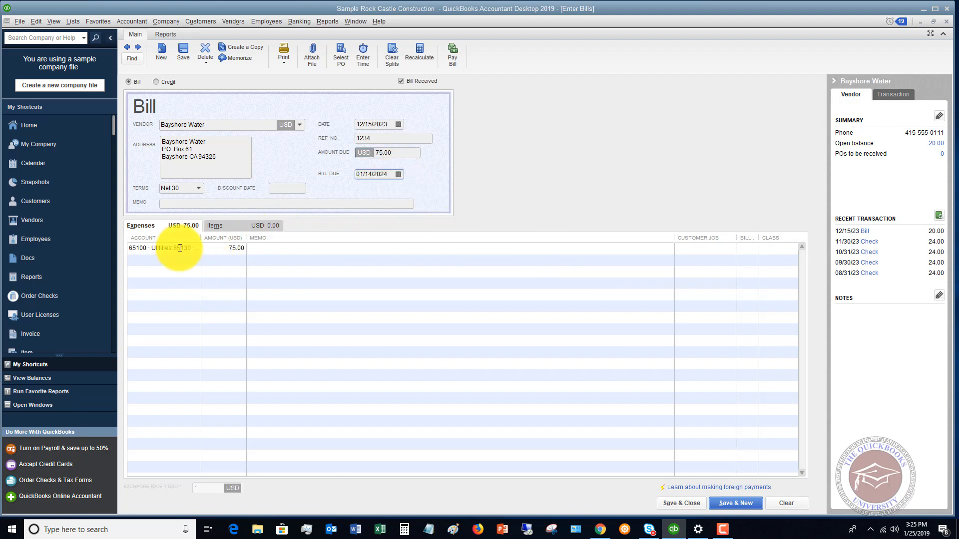
- Keep 65130 · Water as the expense account for the 75.00 line
{"action": "left_click", "coordinate": [162, 248]}
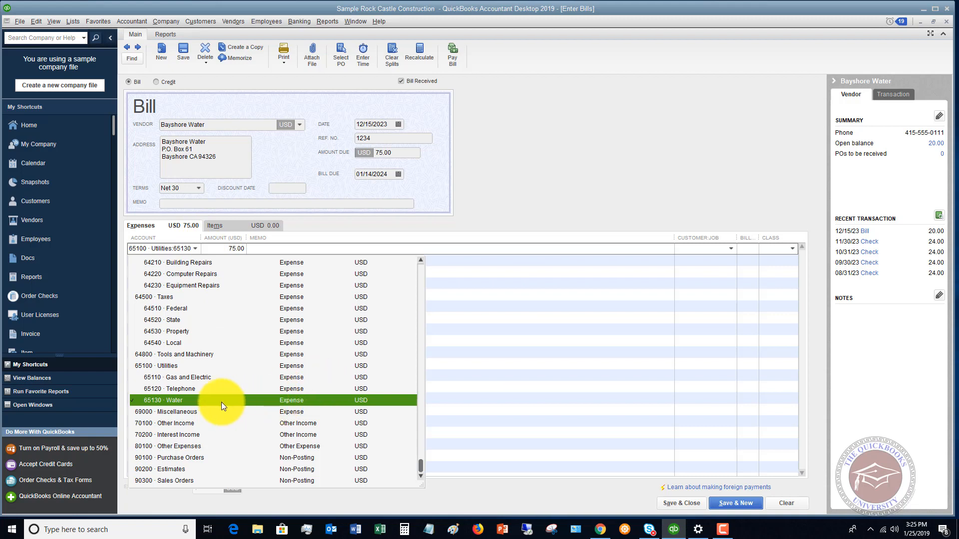
{"action": "mouse_move", "coordinate": [278, 398]}
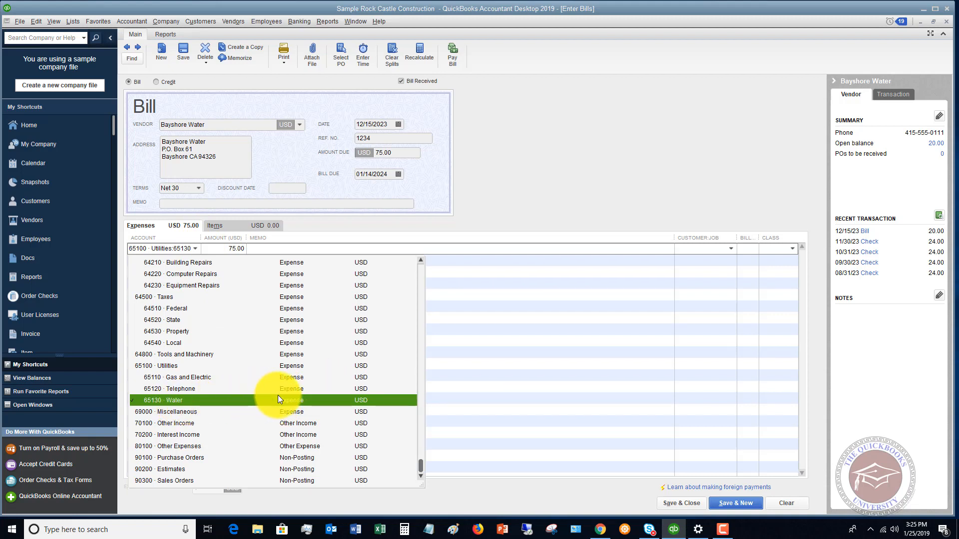
{"action": "left_click", "coordinate": [174, 400]}
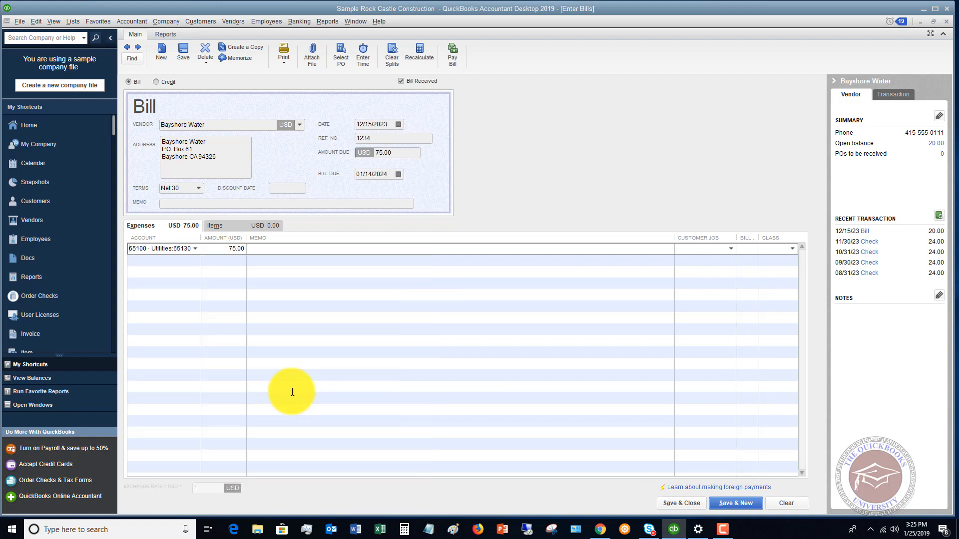
{"action": "mouse_move", "coordinate": [202, 257]}
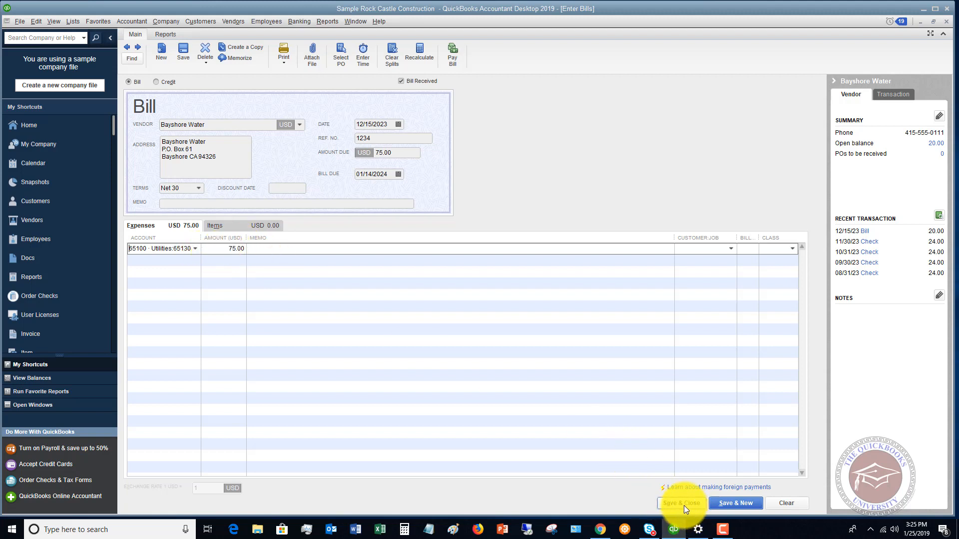
- Save the Bayshore Water bill and select it in the Pay Bills list at 75.00
{"action": "left_click", "coordinate": [681, 503]}
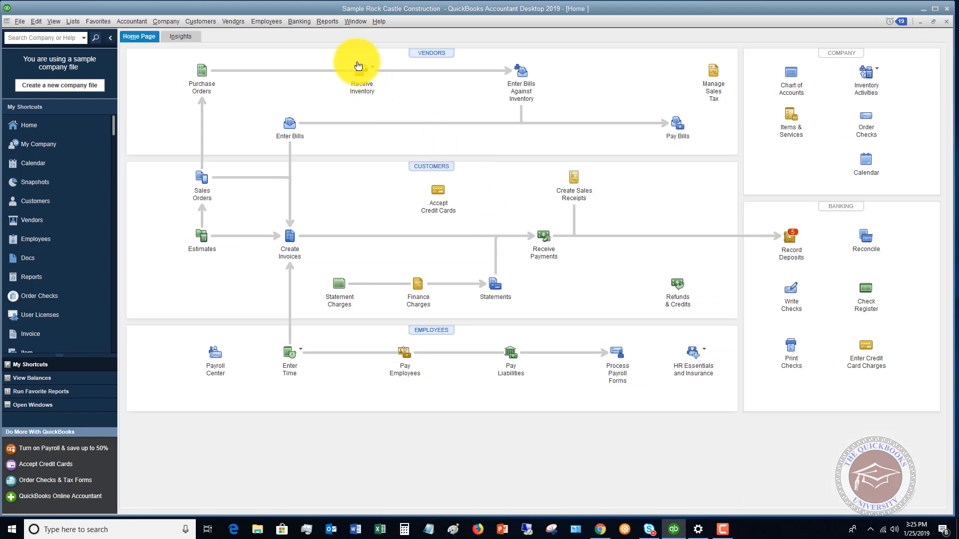
{"action": "mouse_move", "coordinate": [680, 127]}
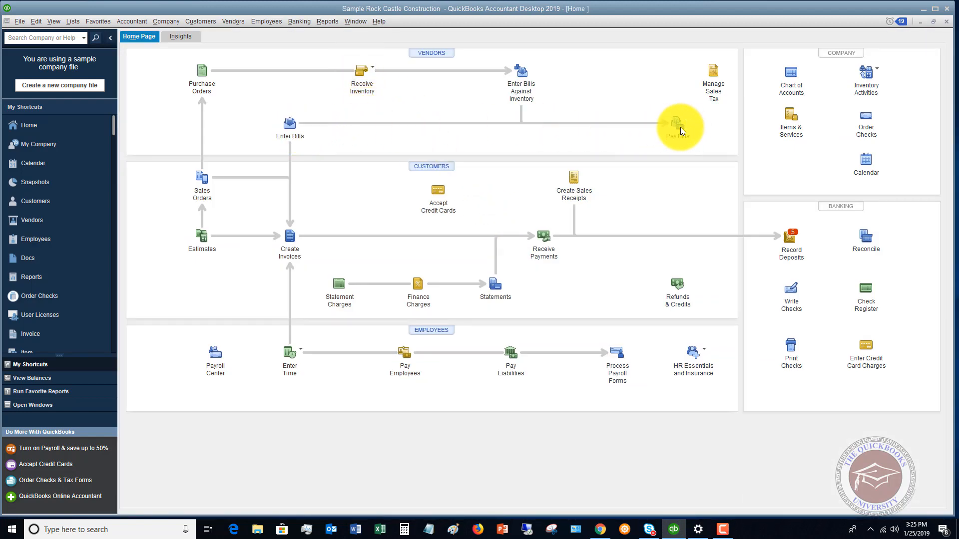
{"action": "left_click", "coordinate": [676, 124]}
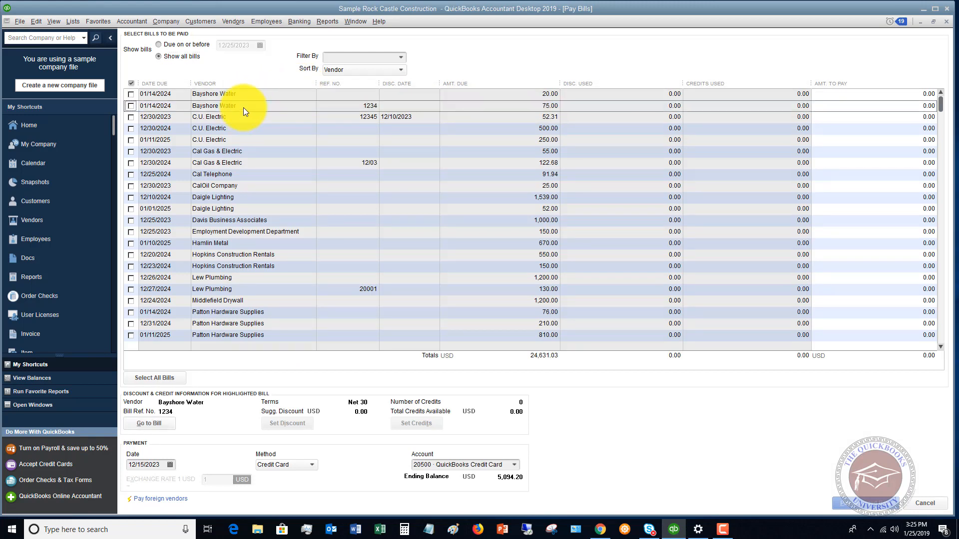
{"action": "mouse_move", "coordinate": [548, 110]}
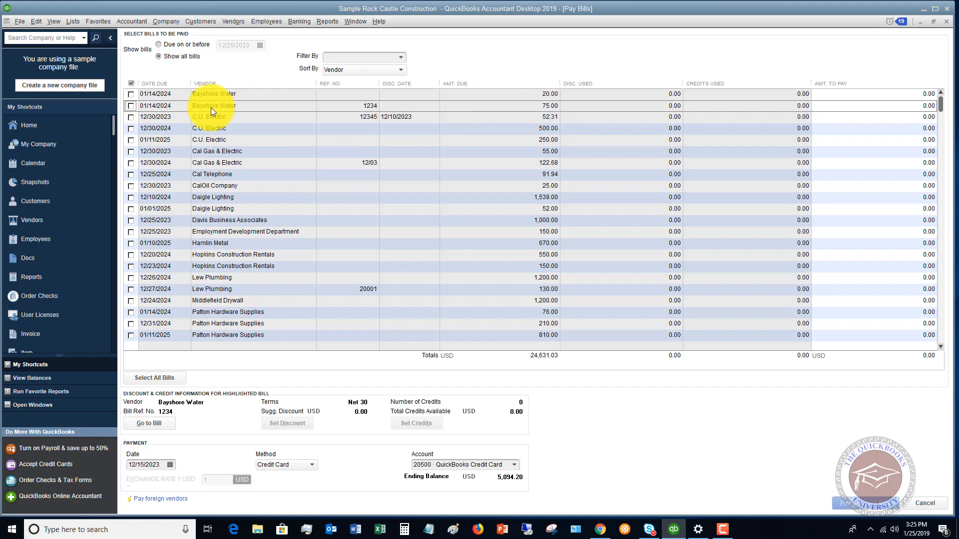
{"action": "left_click", "coordinate": [131, 106]}
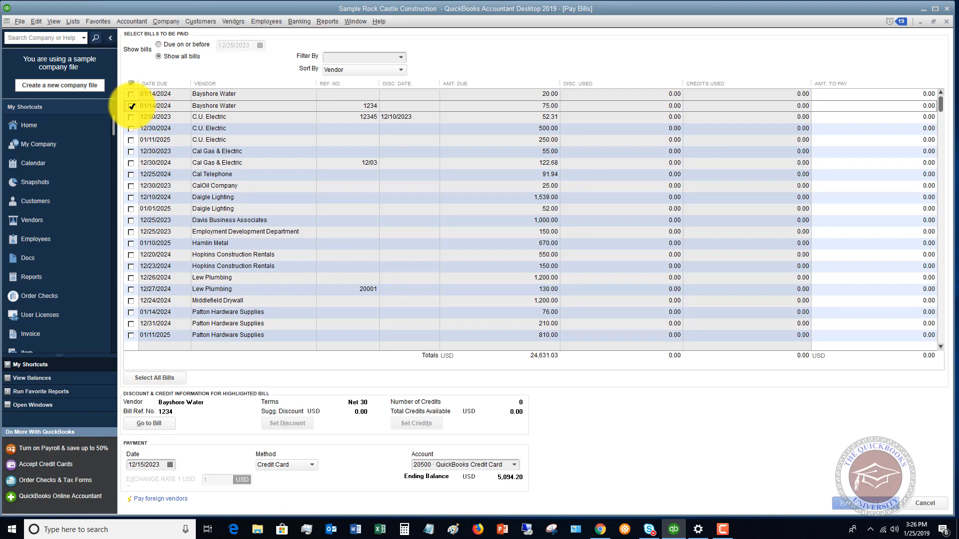
- Cancel out of Pay Bills without paying and return to the Home page
{"action": "left_click", "coordinate": [131, 106]}
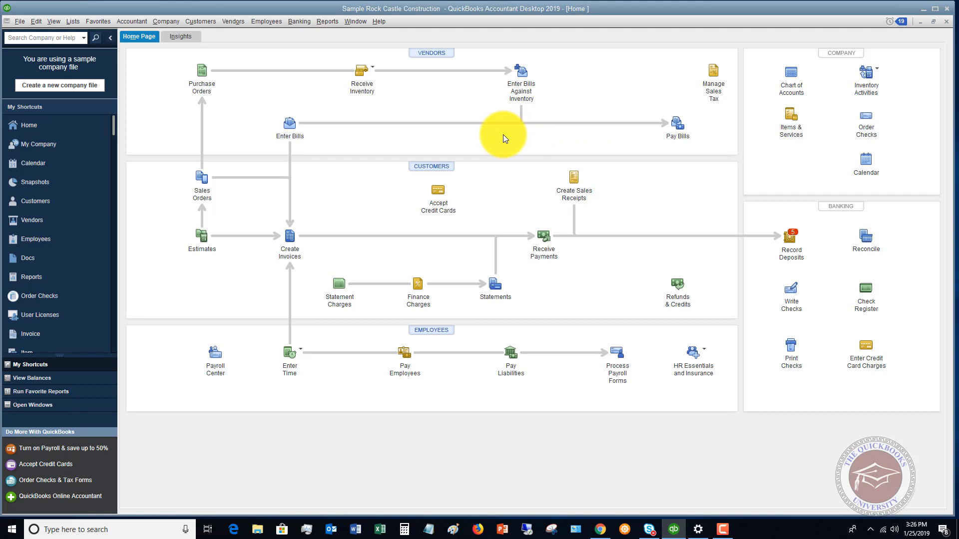
{"action": "mouse_move", "coordinate": [502, 138]}
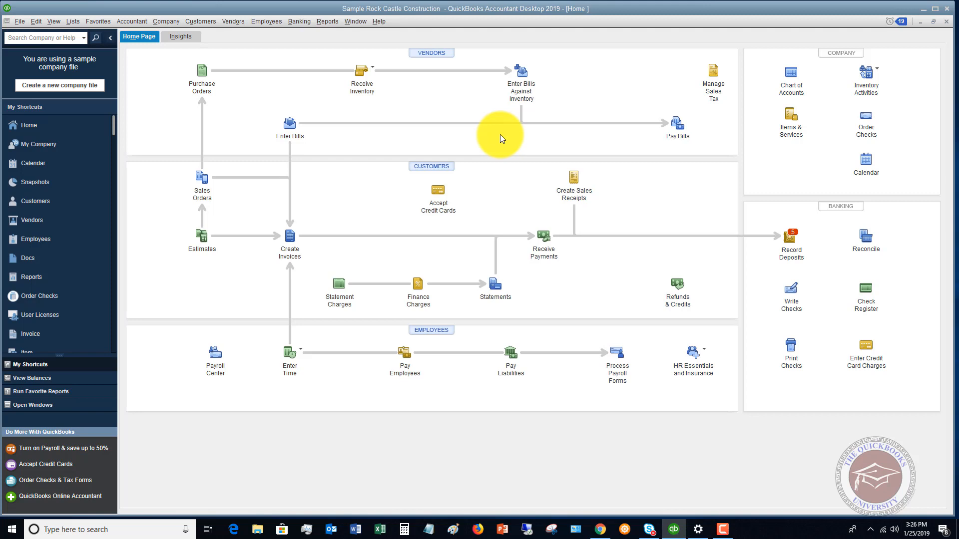
{"action": "mouse_move", "coordinate": [479, 142]}
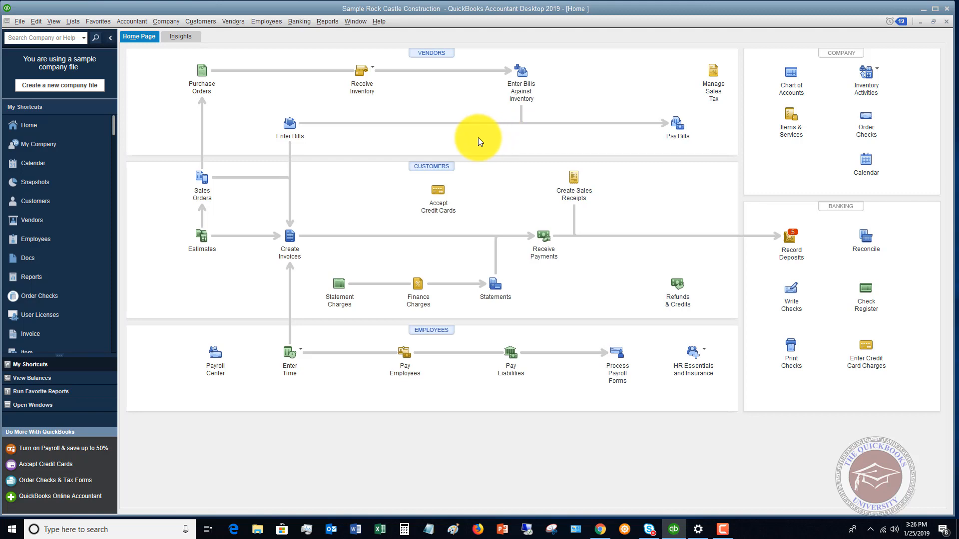
{"action": "mouse_move", "coordinate": [474, 142]}
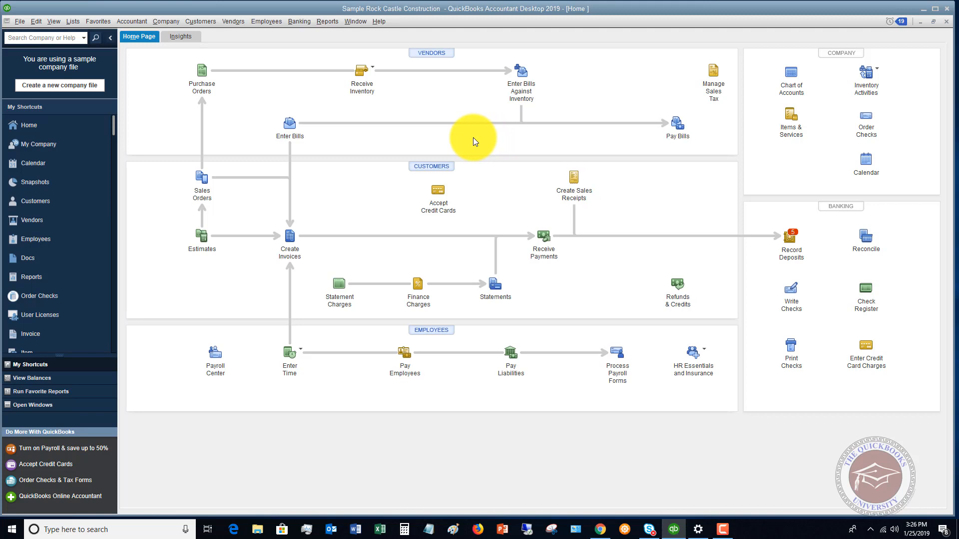
{"action": "mouse_move", "coordinate": [373, 137]}
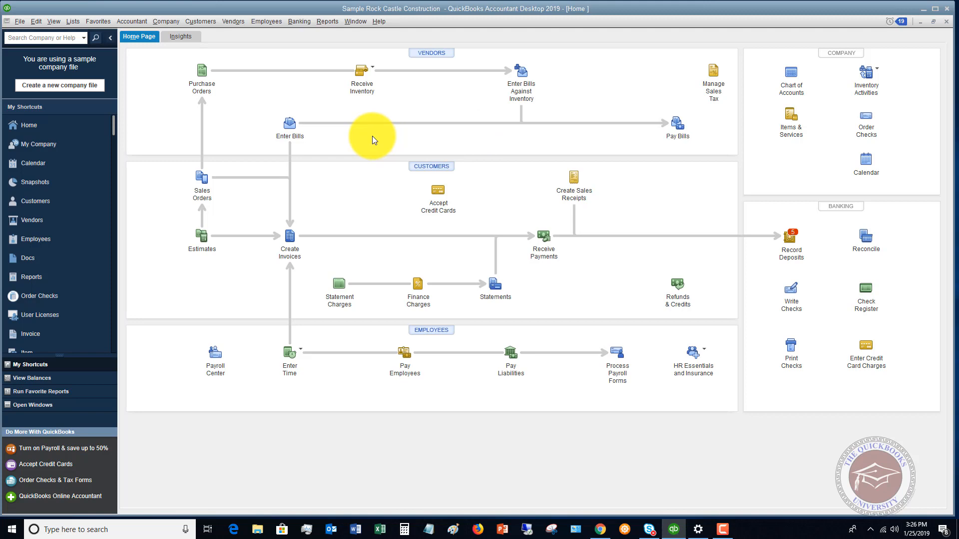
{"action": "mouse_move", "coordinate": [563, 207]}
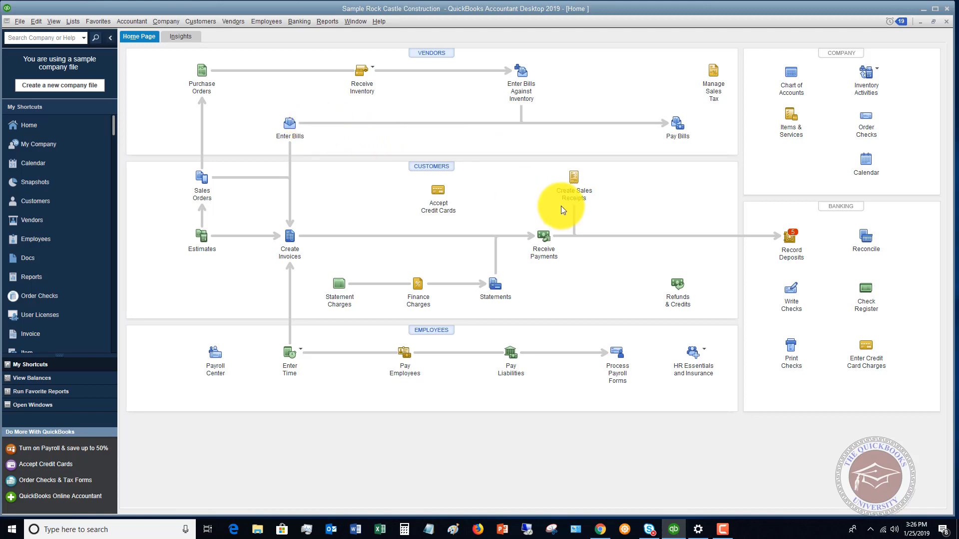
{"action": "mouse_move", "coordinate": [866, 292]}
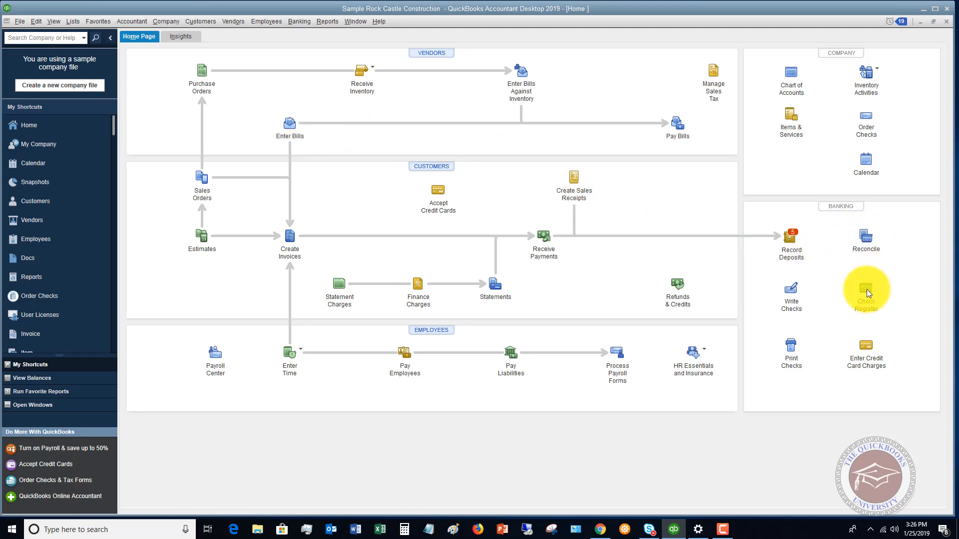
- Open the 10100 · Checking register, shown with two lines per transaction
{"action": "left_click", "coordinate": [866, 288]}
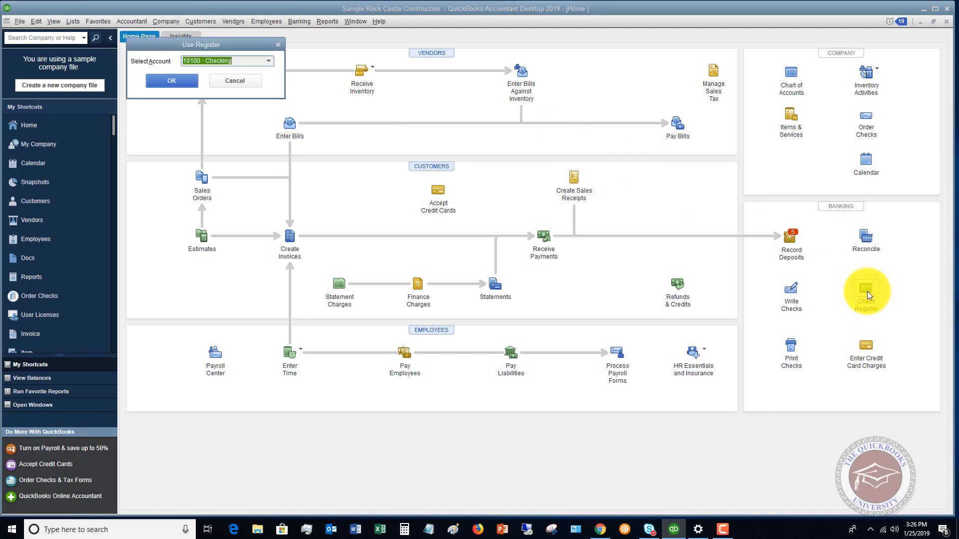
{"action": "left_click", "coordinate": [171, 80]}
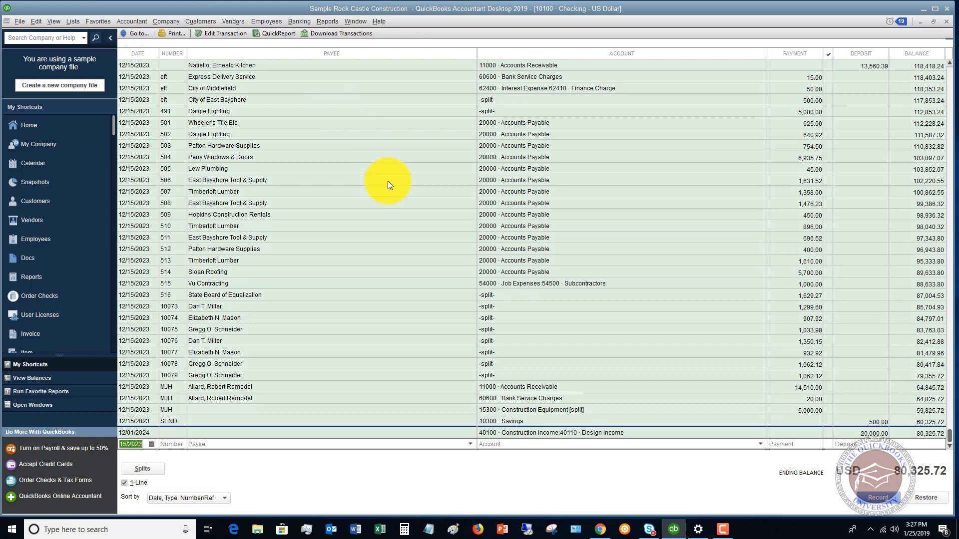
{"action": "mouse_move", "coordinate": [808, 95]}
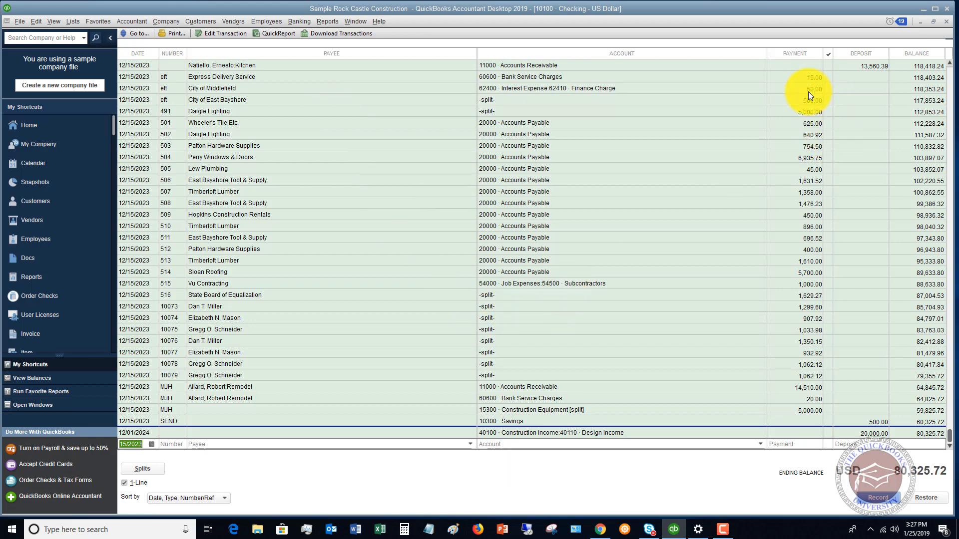
{"action": "mouse_move", "coordinate": [804, 73]}
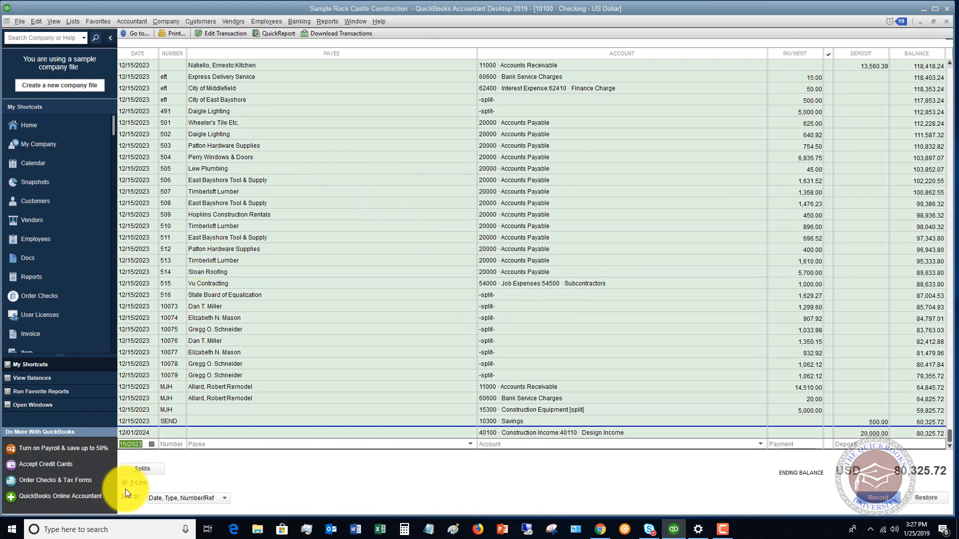
{"action": "left_click", "coordinate": [125, 483]}
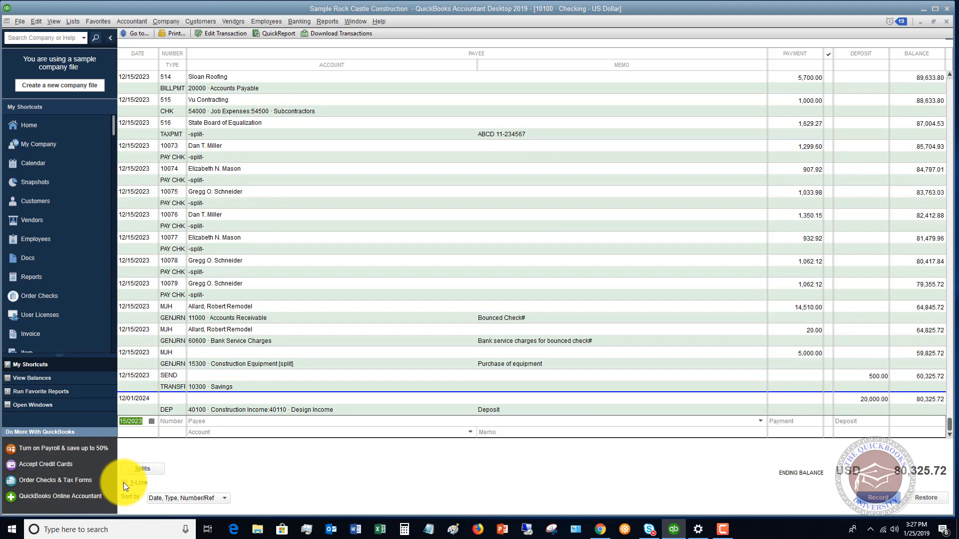
- Switch the Checking register to 1-Line display
{"action": "left_click", "coordinate": [125, 482]}
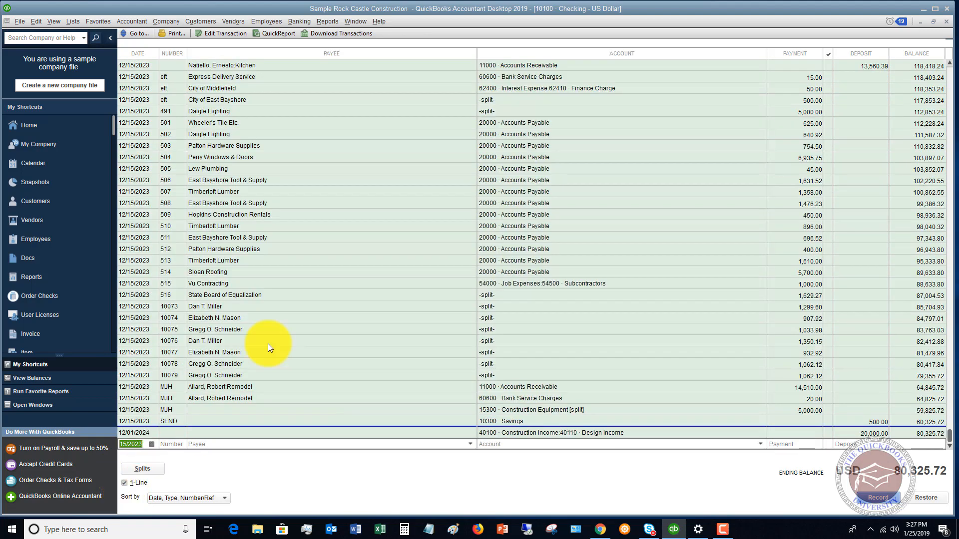
{"action": "mouse_move", "coordinate": [282, 360]}
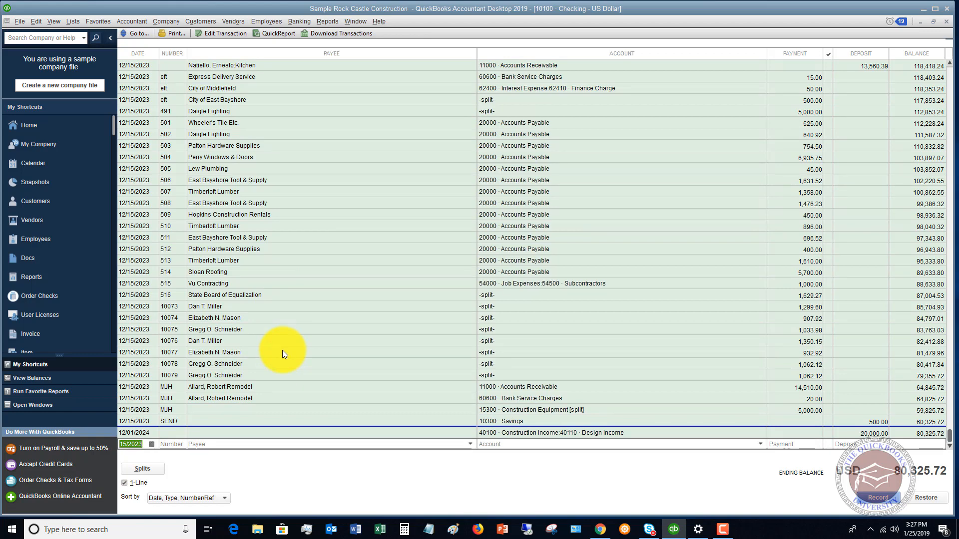
{"action": "mouse_move", "coordinate": [826, 470]}
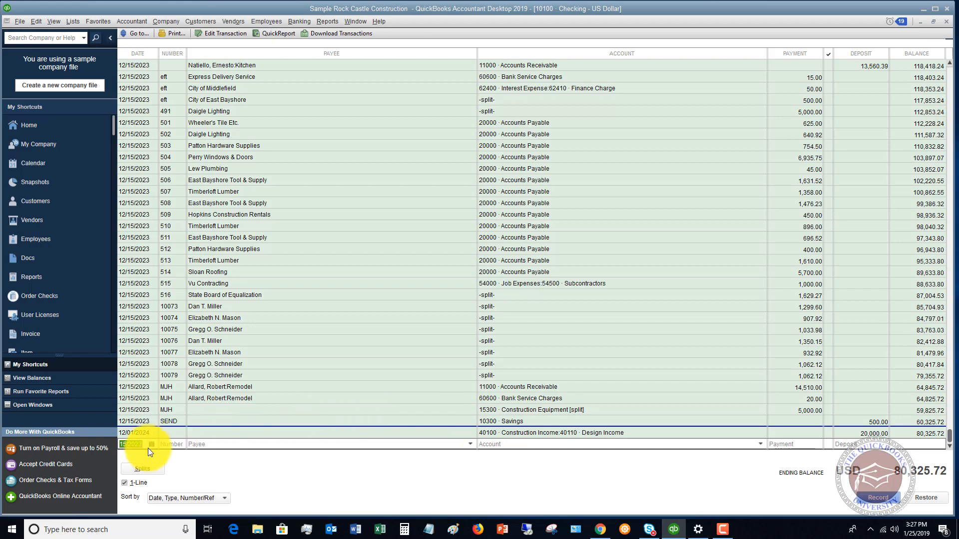
- Enter a Debit to City of Bayshore for 55.00 under 65110 Gas and Electric and record it
{"action": "left_click", "coordinate": [150, 444]}
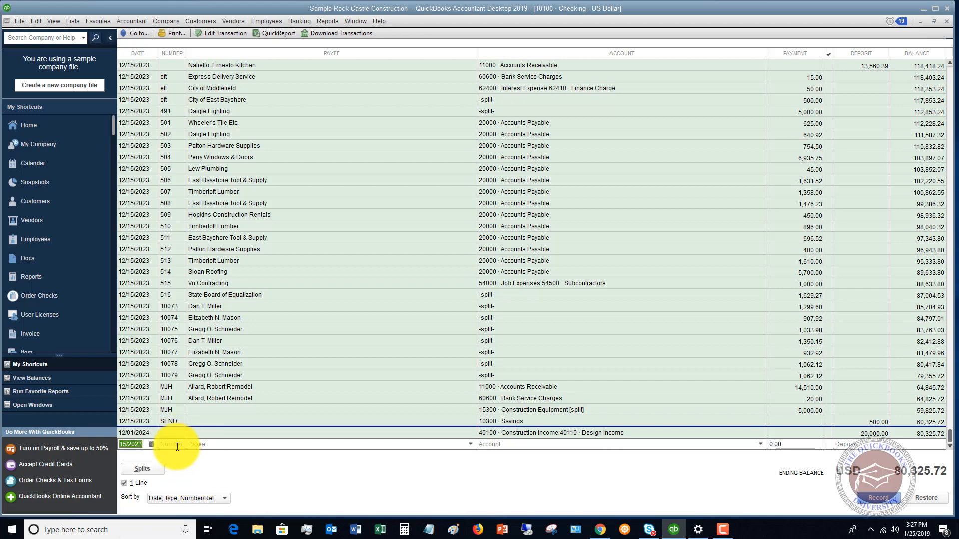
{"action": "type", "text": "492"}
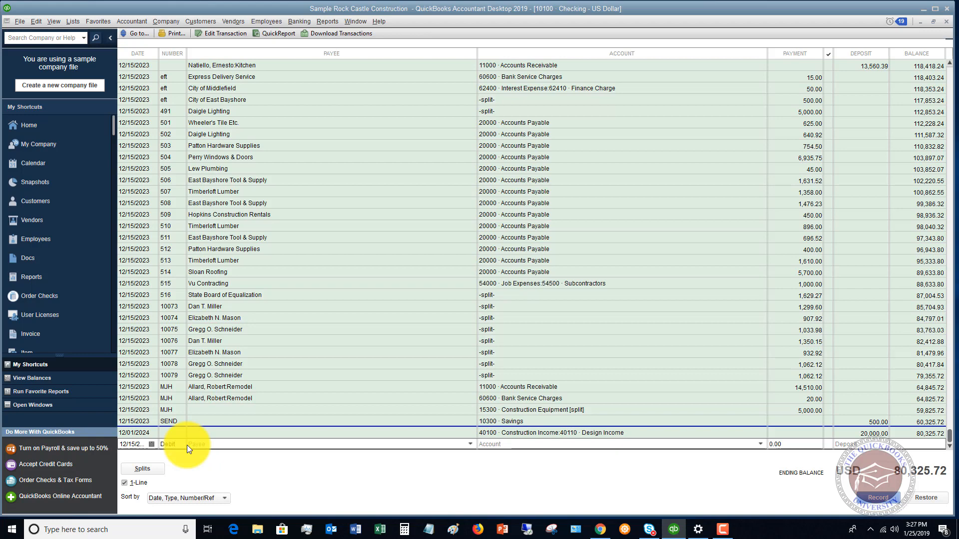
{"action": "mouse_move", "coordinate": [204, 439]}
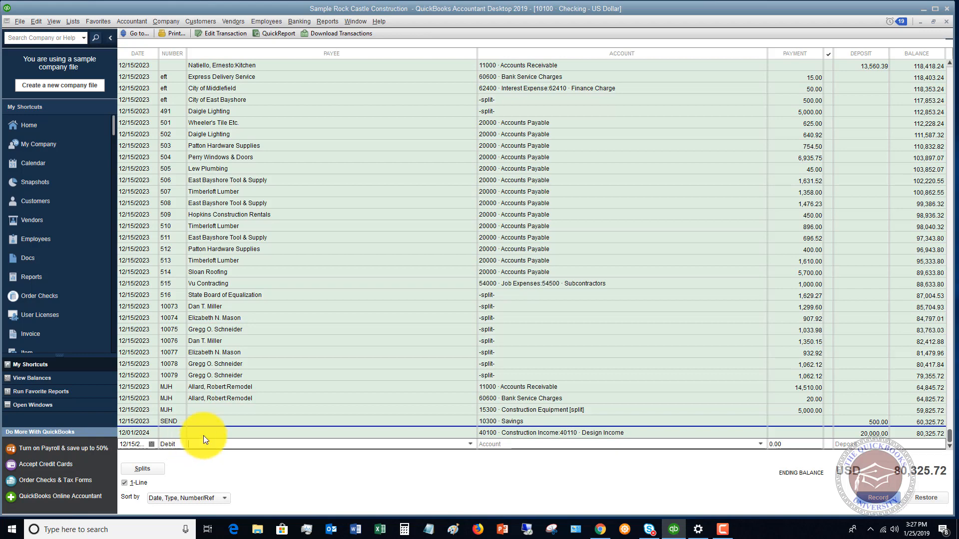
{"action": "left_click", "coordinate": [325, 443]}
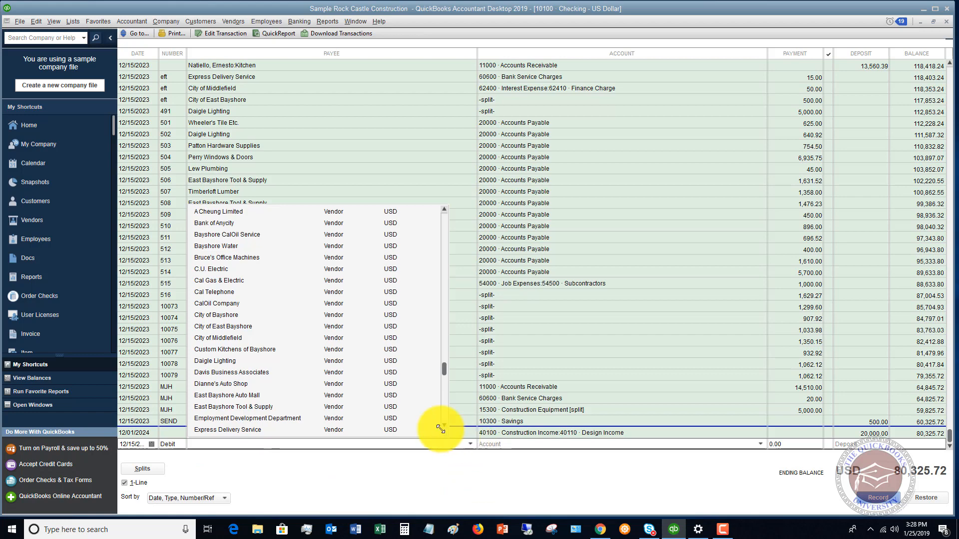
{"action": "left_click", "coordinate": [217, 315]}
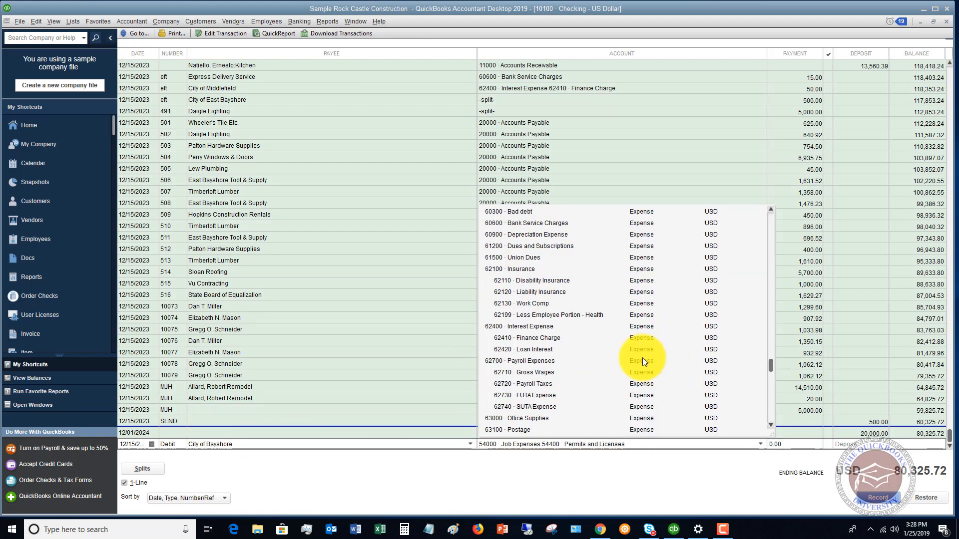
{"action": "scroll", "scroll_direction": "down", "scroll_amount": 3}
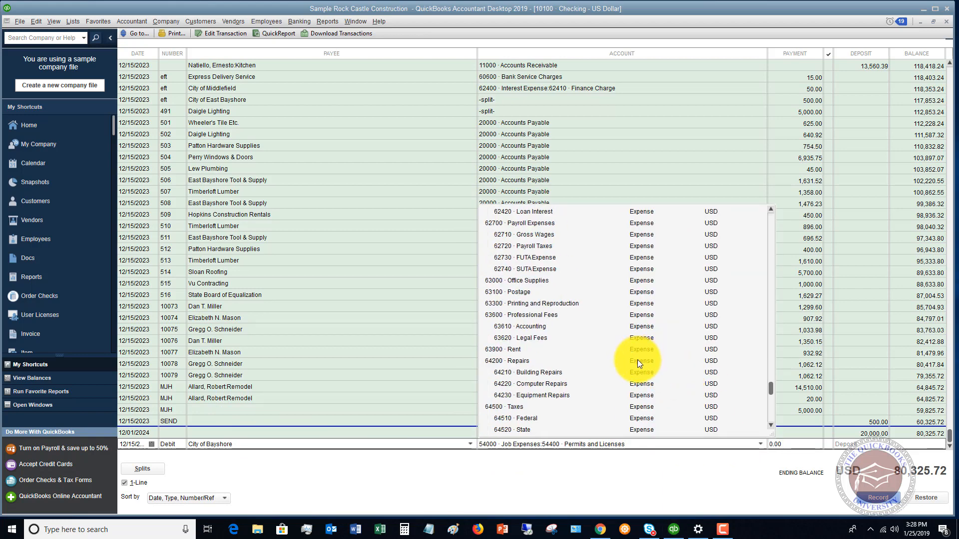
{"action": "scroll", "scroll_direction": "down", "scroll_amount": 3}
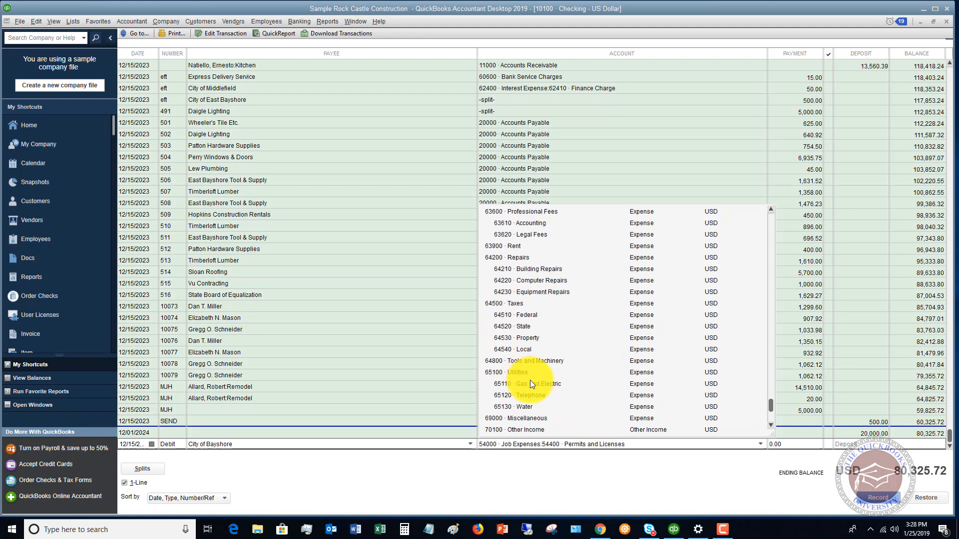
{"action": "left_click", "coordinate": [529, 383]}
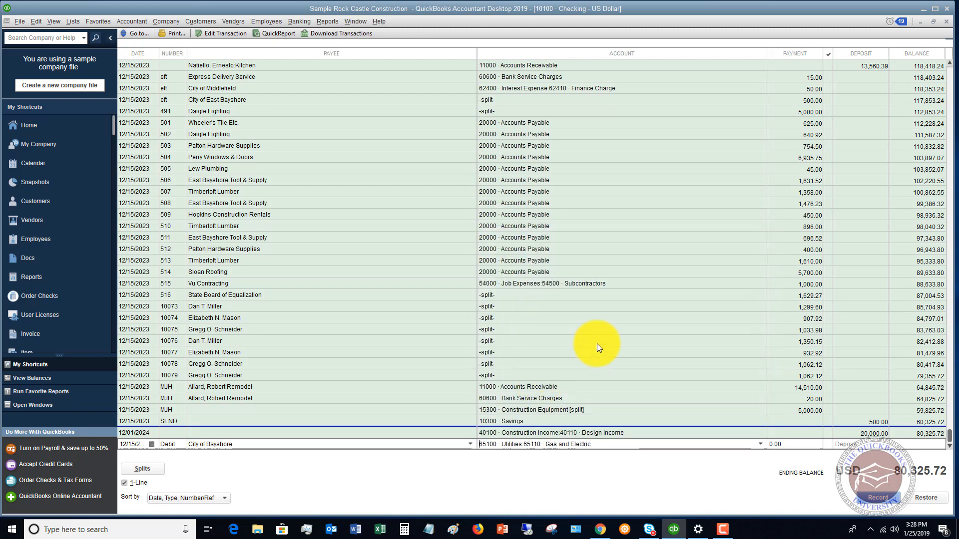
{"action": "type", "text": "55"}
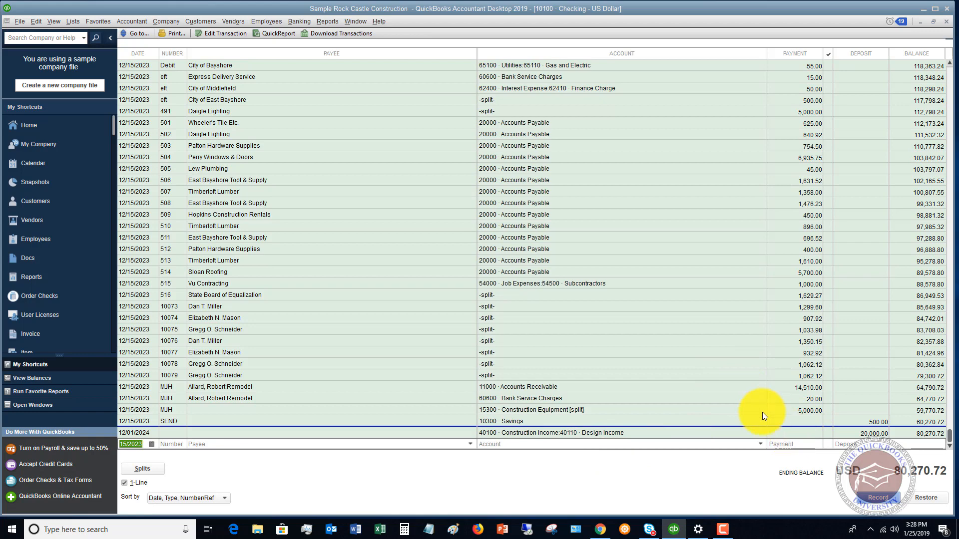
{"action": "mouse_move", "coordinate": [764, 73]}
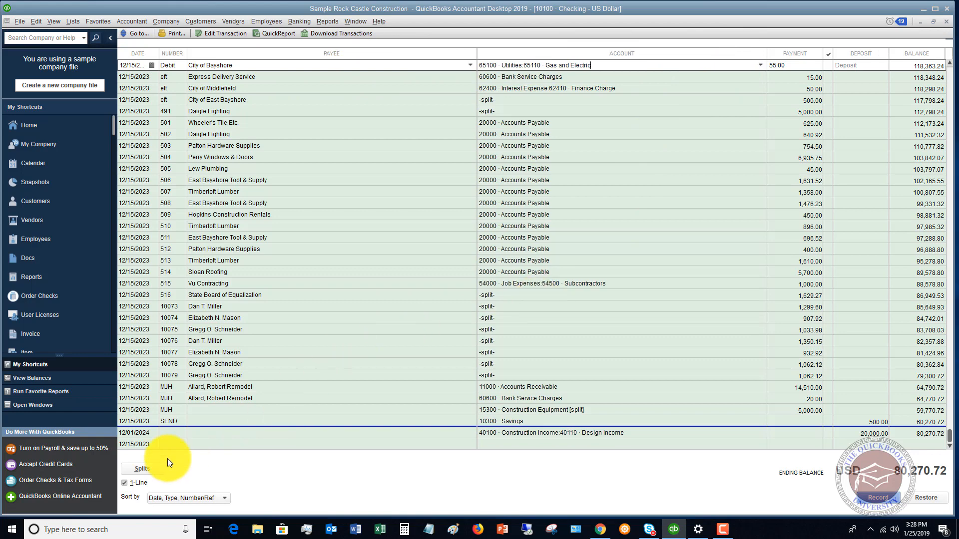
- Enter an EFT to Patton Hardware Supplies for 152.75 under 63000 Office Supplies and record it
{"action": "left_click", "coordinate": [135, 444]}
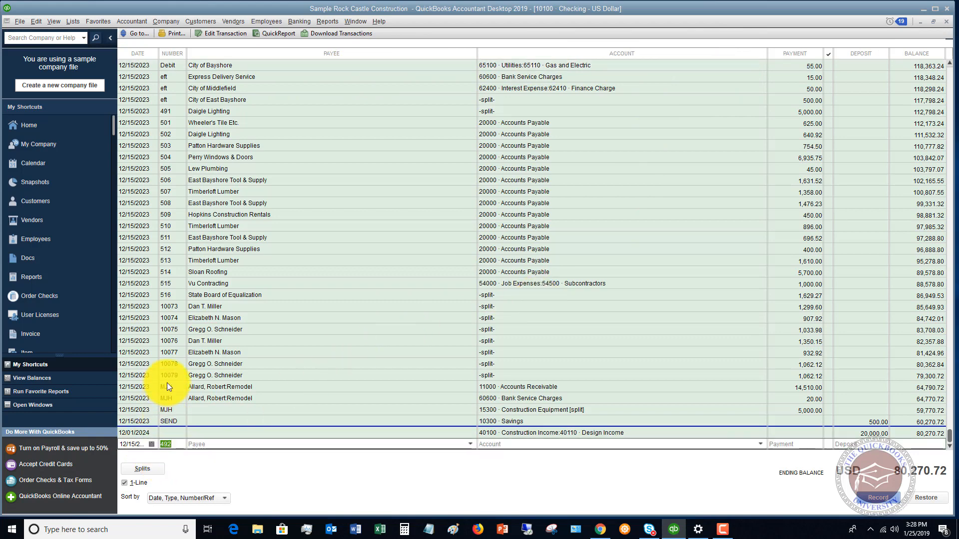
{"action": "type", "text": "EFT"}
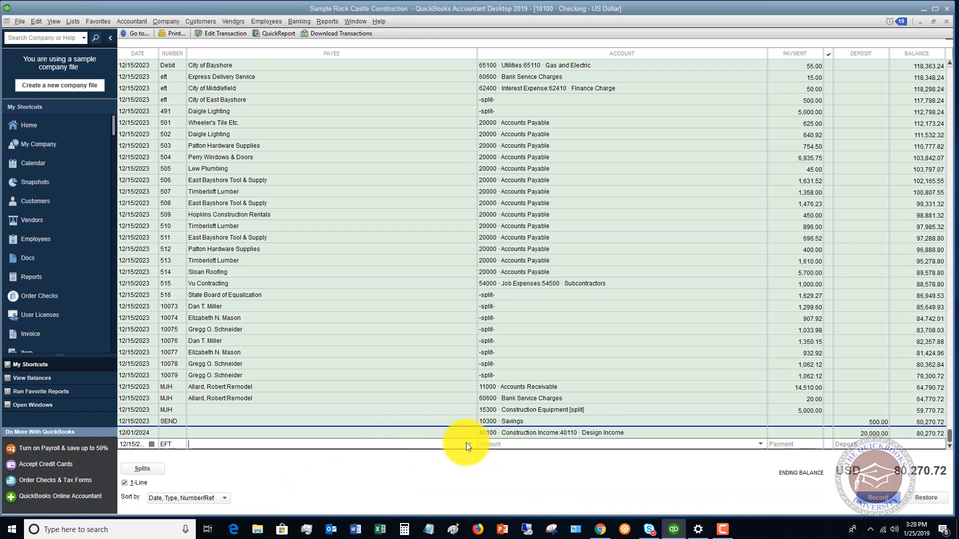
{"action": "left_click", "coordinate": [331, 444]}
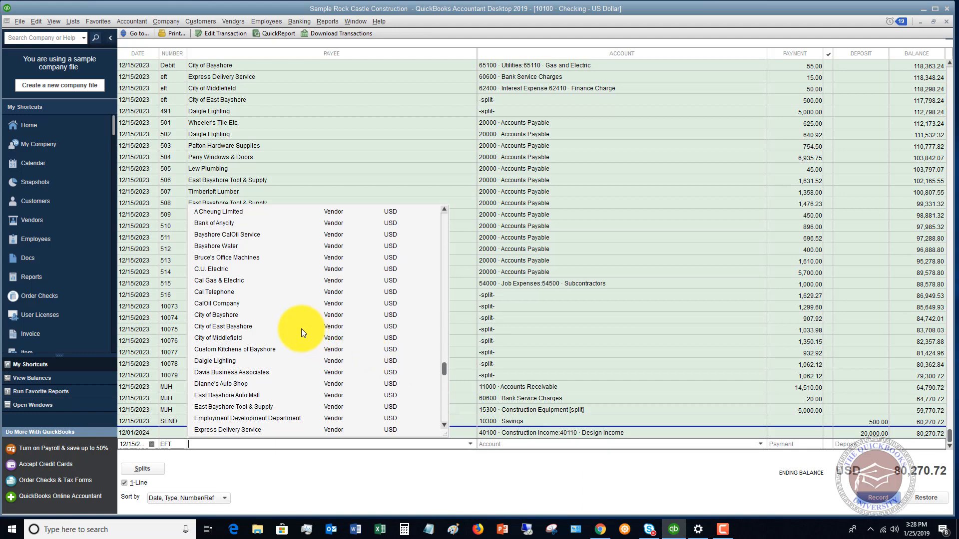
{"action": "scroll", "scroll_direction": "down", "scroll_amount": 3}
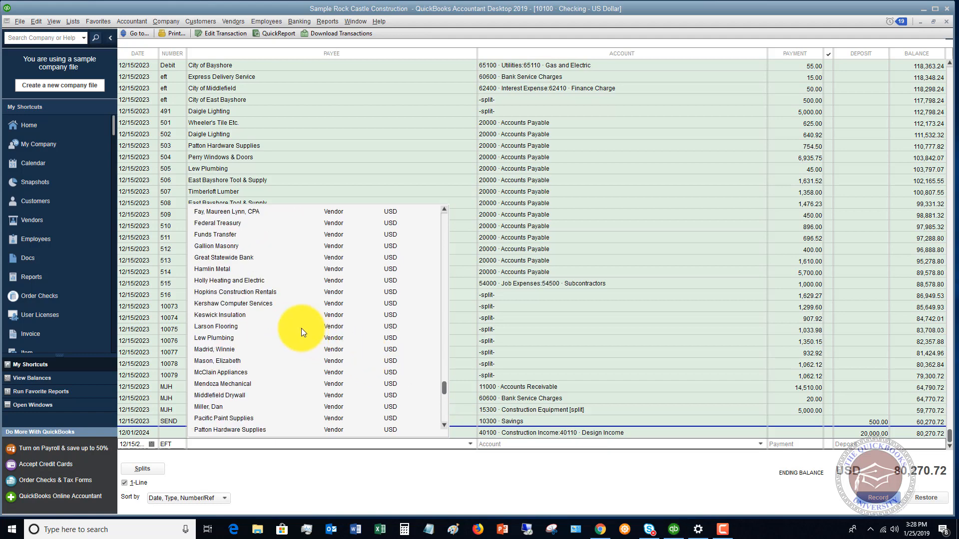
{"action": "scroll", "scroll_direction": "down", "scroll_amount": 3}
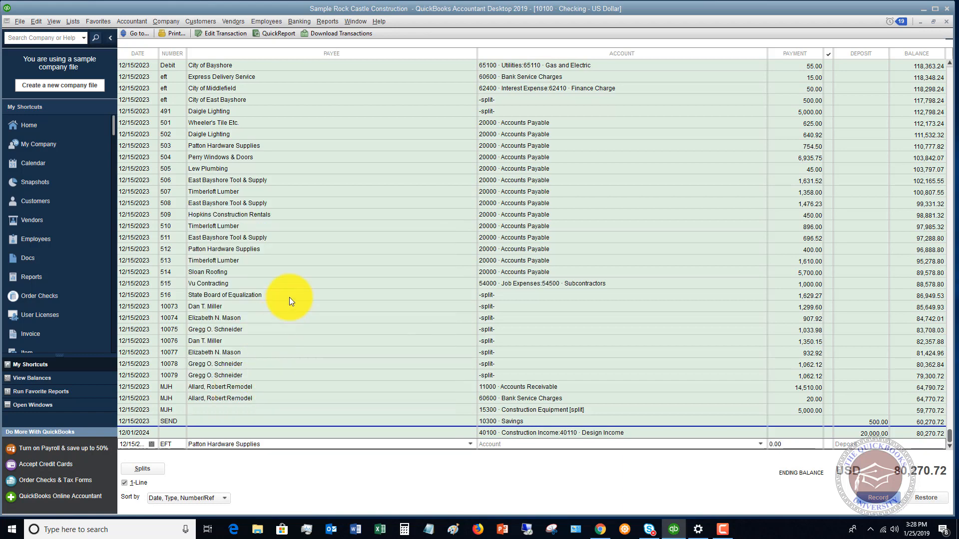
{"action": "mouse_move", "coordinate": [365, 324]}
{"action": "type", "text": "63000 · Office Supplies"}
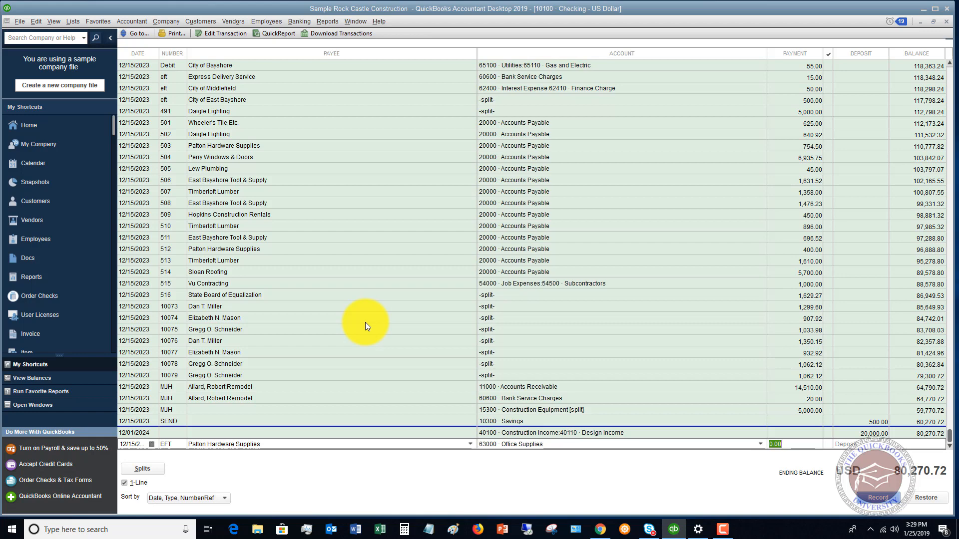
{"action": "type", "text": "152.75"}
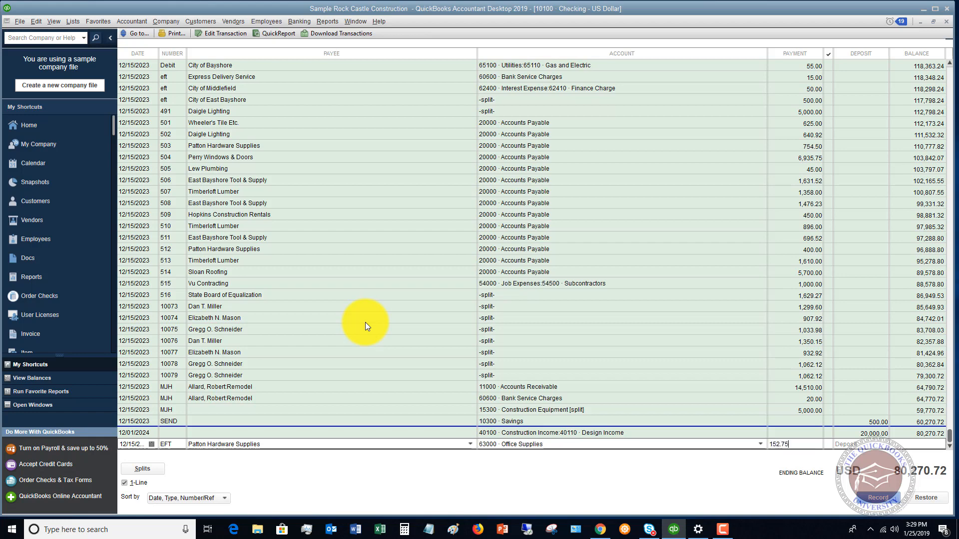
{"action": "mouse_move", "coordinate": [795, 458]}
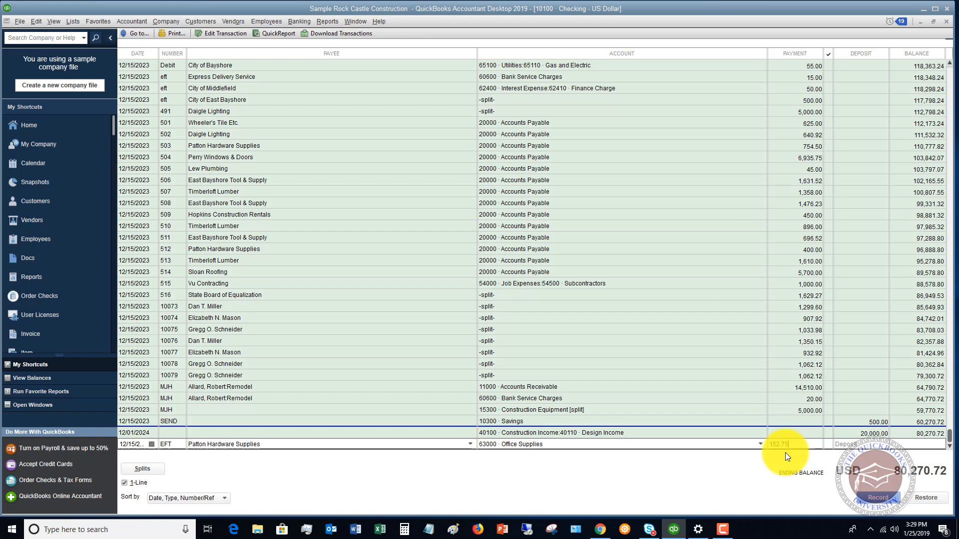
{"action": "left_click", "coordinate": [879, 495]}
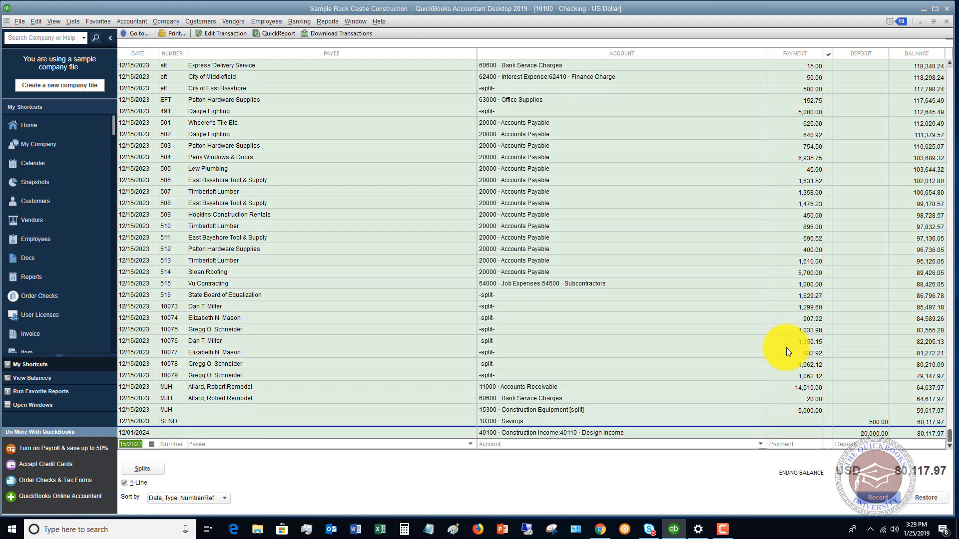
{"action": "left_click", "coordinate": [789, 100]}
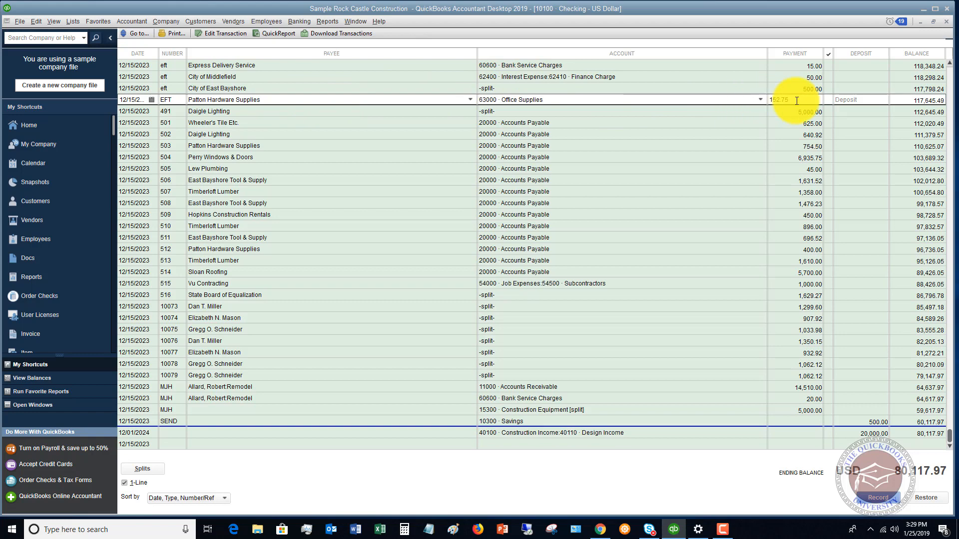
{"action": "mouse_move", "coordinate": [477, 287]}
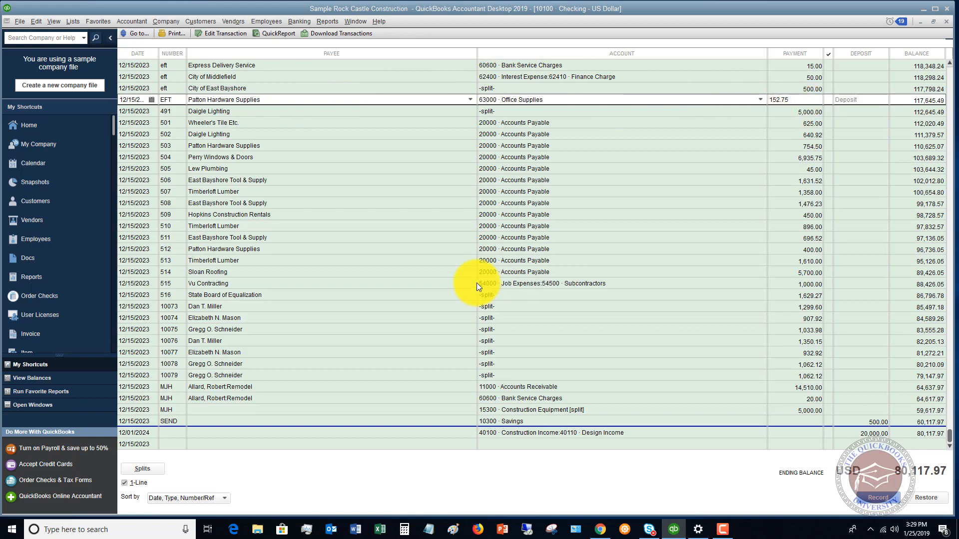
{"action": "mouse_move", "coordinate": [381, 265]}
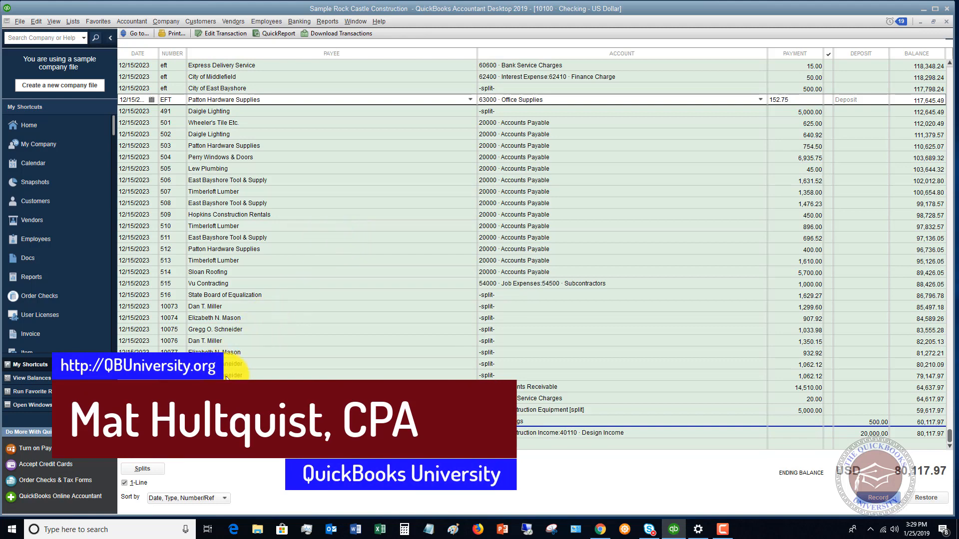
{"action": "mouse_move", "coordinate": [700, 446]}
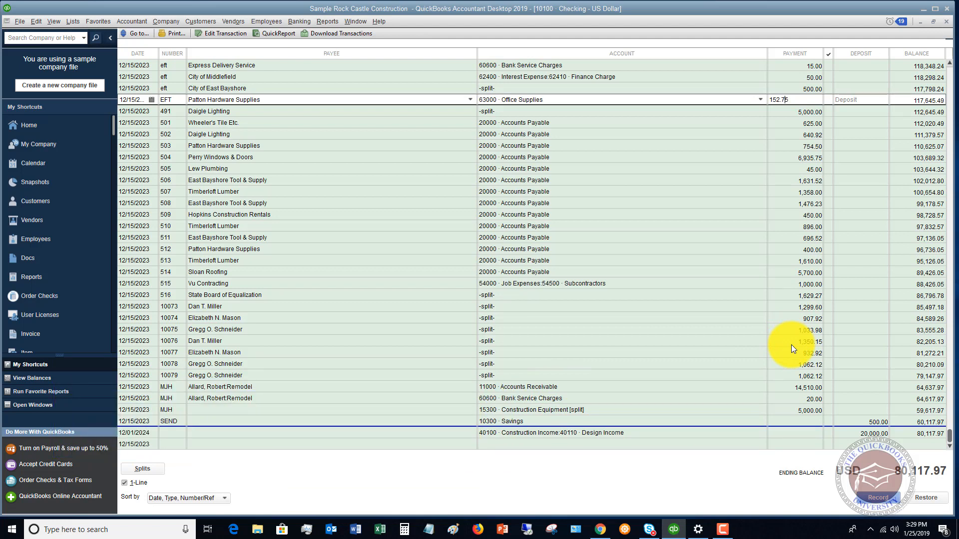
{"action": "mouse_move", "coordinate": [790, 349]}
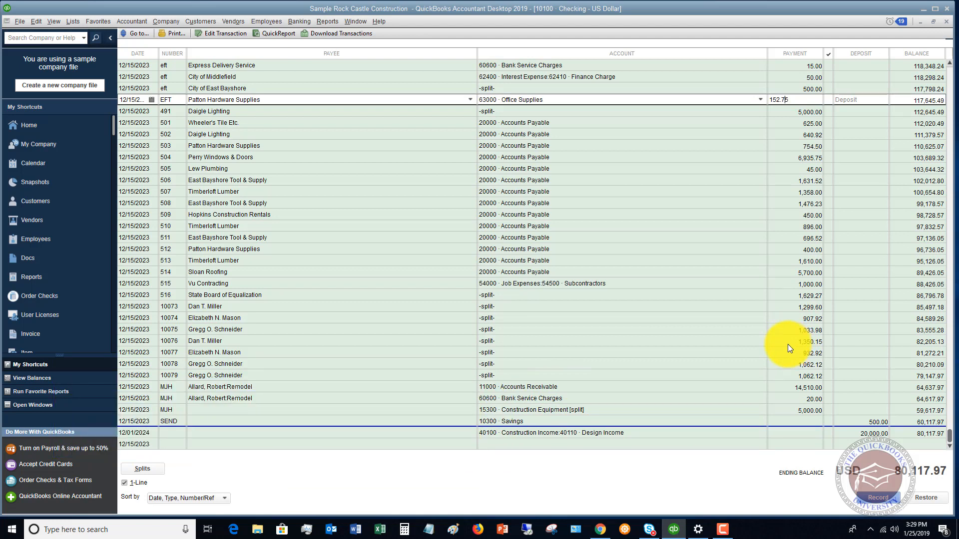
{"action": "mouse_move", "coordinate": [785, 346]}
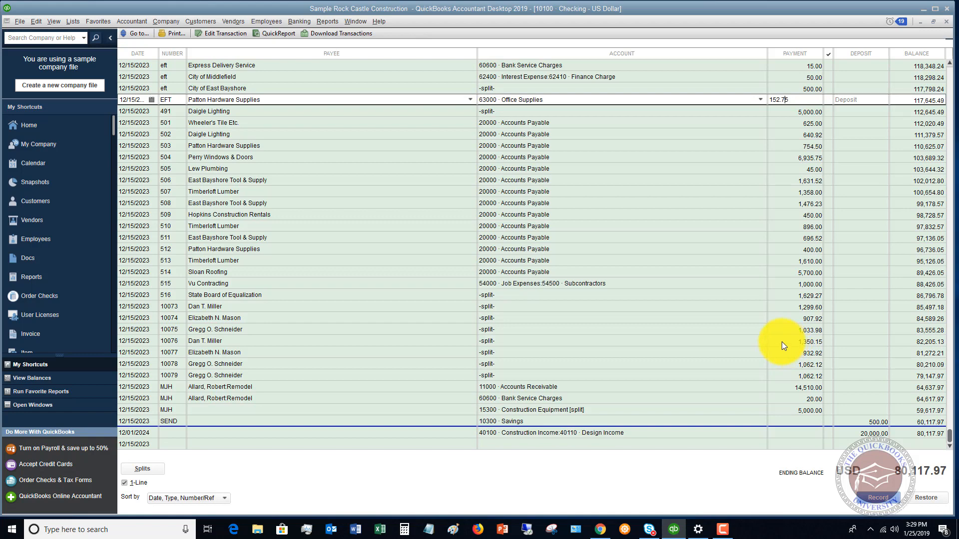
{"action": "mouse_move", "coordinate": [719, 341]}
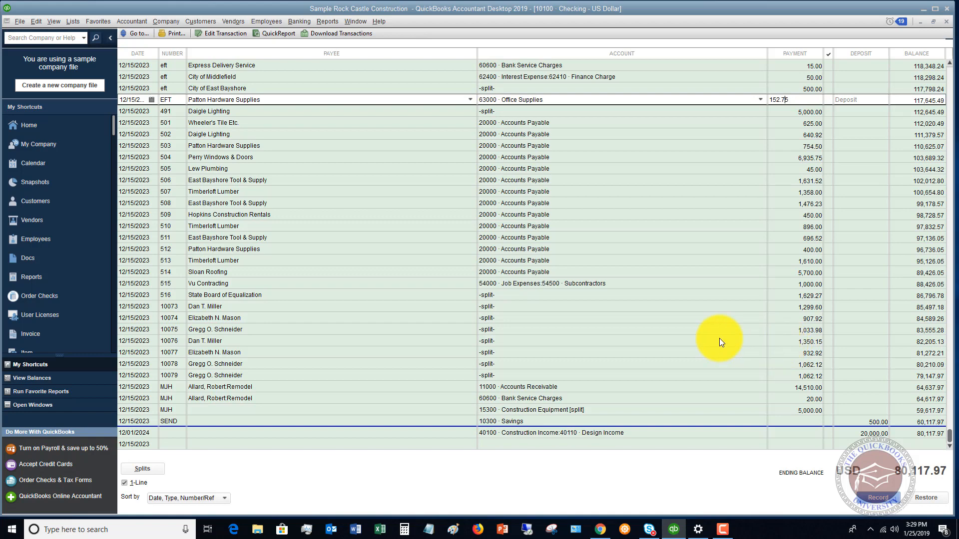
{"action": "mouse_move", "coordinate": [299, 307]}
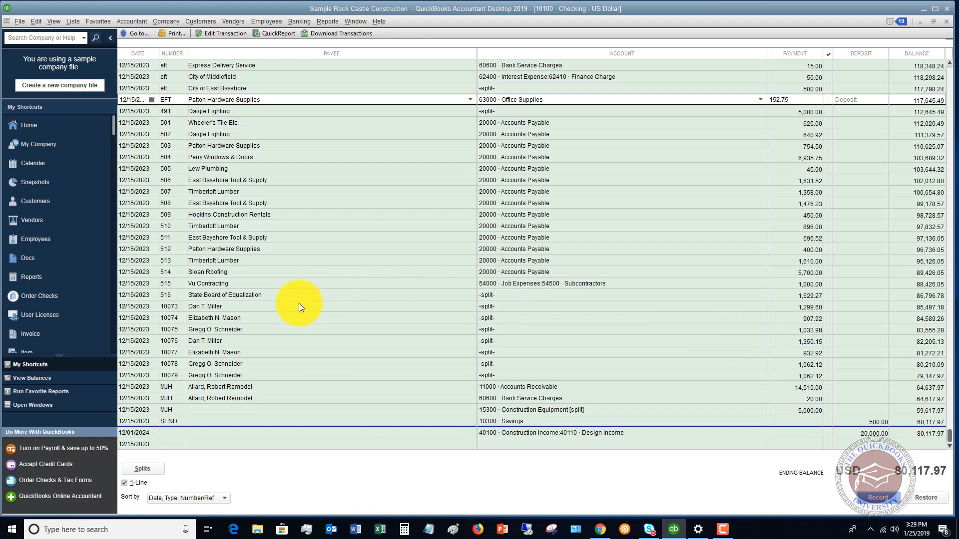
{"action": "mouse_move", "coordinate": [281, 300]}
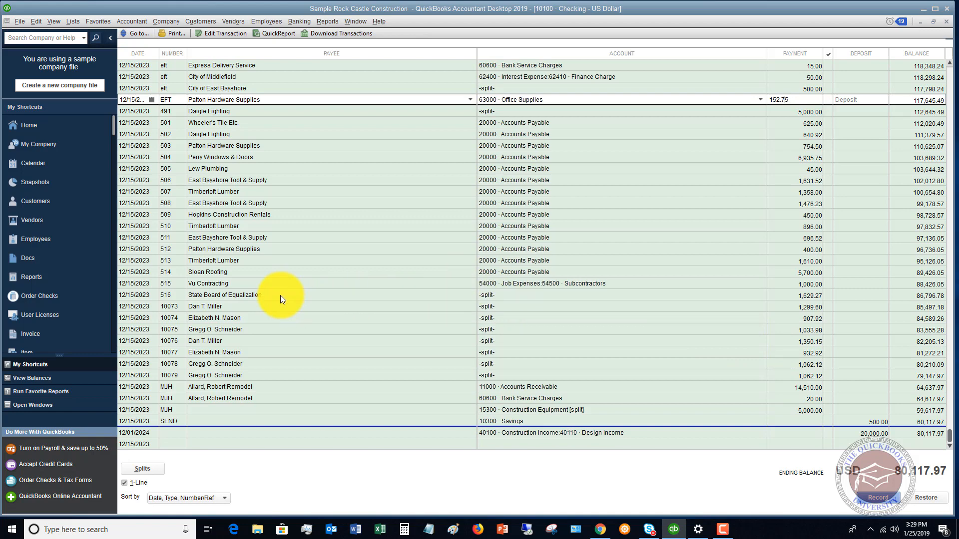